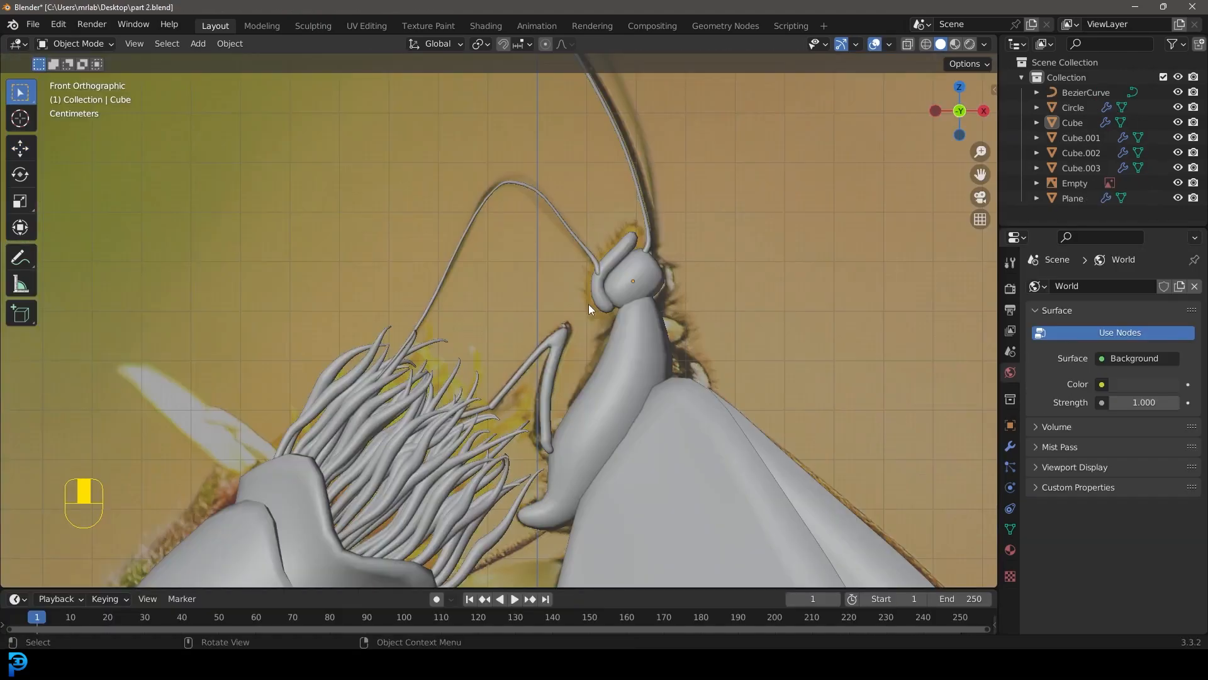
# - Select the Cube object forming the butterfly's head and body and zoom out
pyautogui.moveTo(578, 309); pyautogui.dragTo(486, 312)
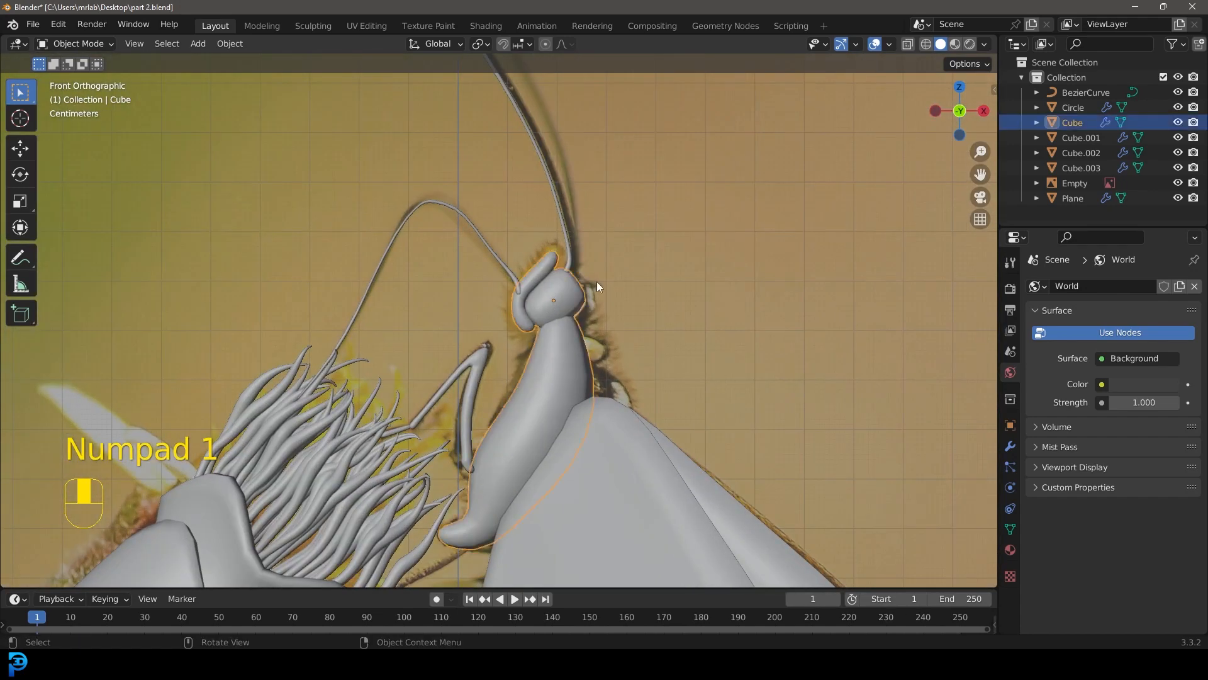
pyautogui.scroll(-3)
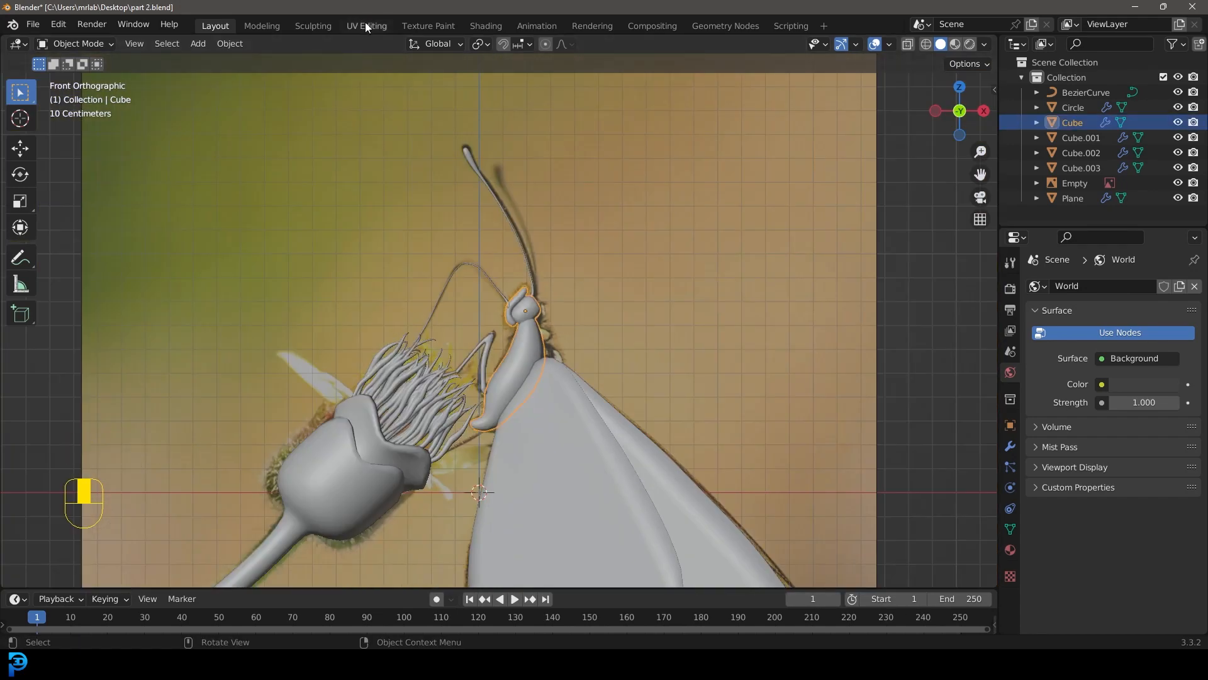
# - Enter the UV Editing workspace in Object Mode and view the textured body from the front
pyautogui.click(367, 25)
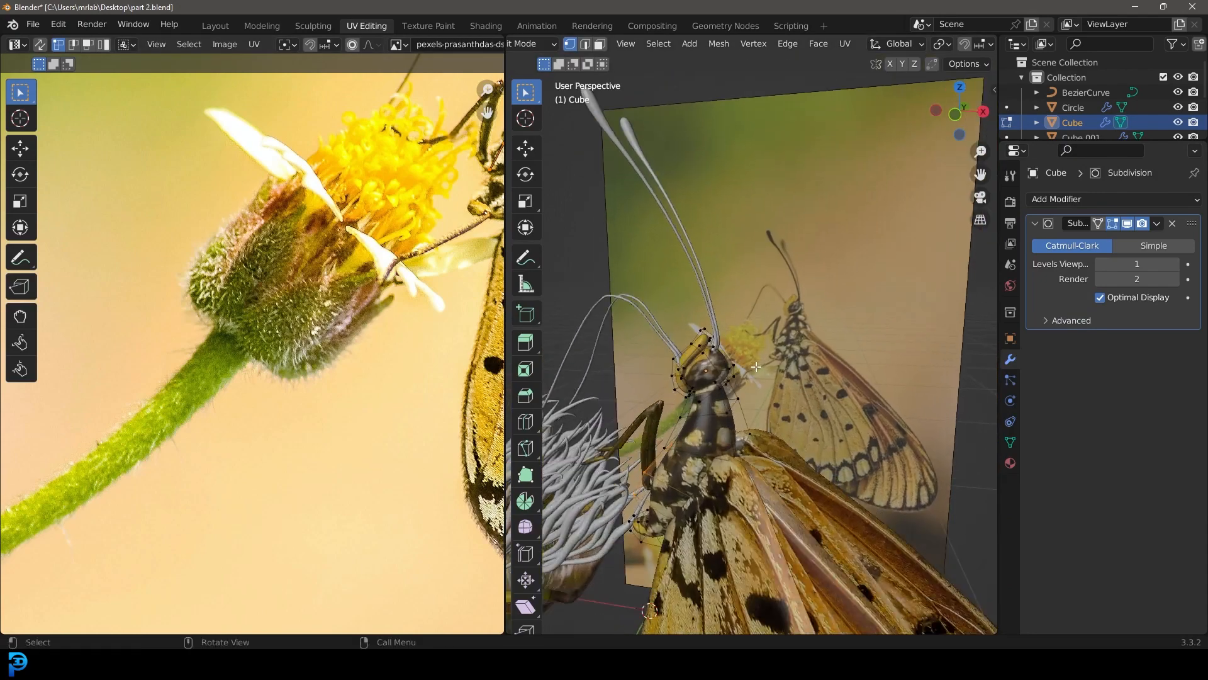
pyautogui.press('z')
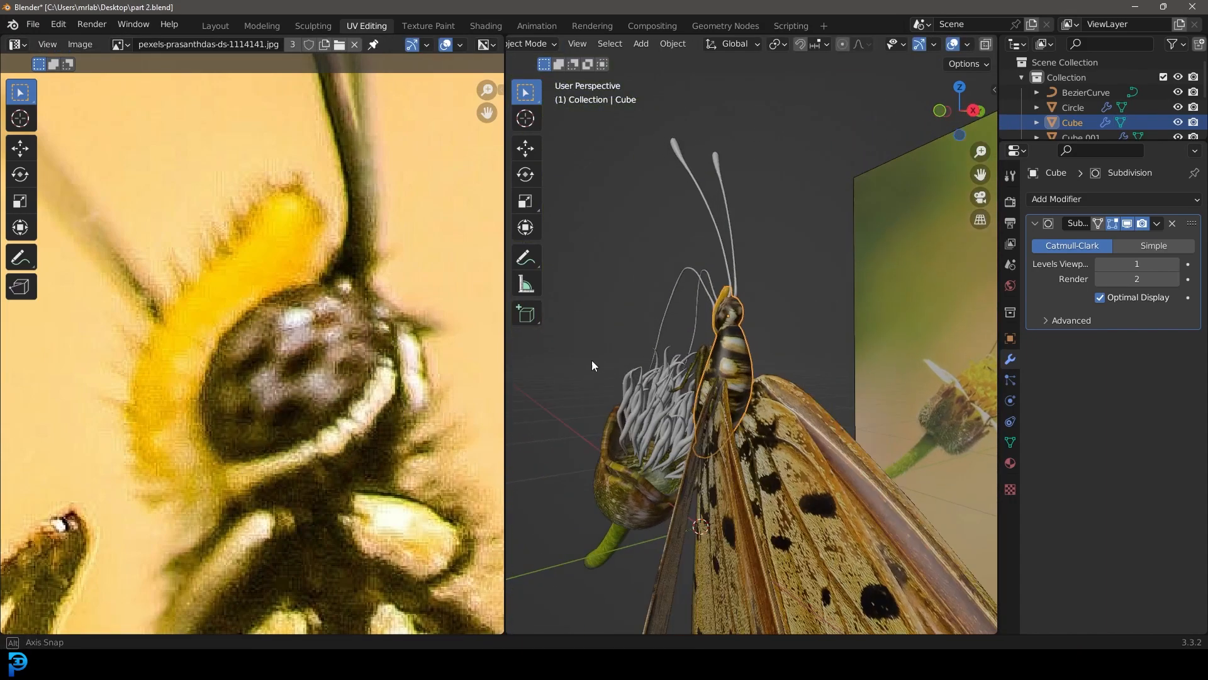
pyautogui.moveTo(593, 365); pyautogui.dragTo(839, 337)
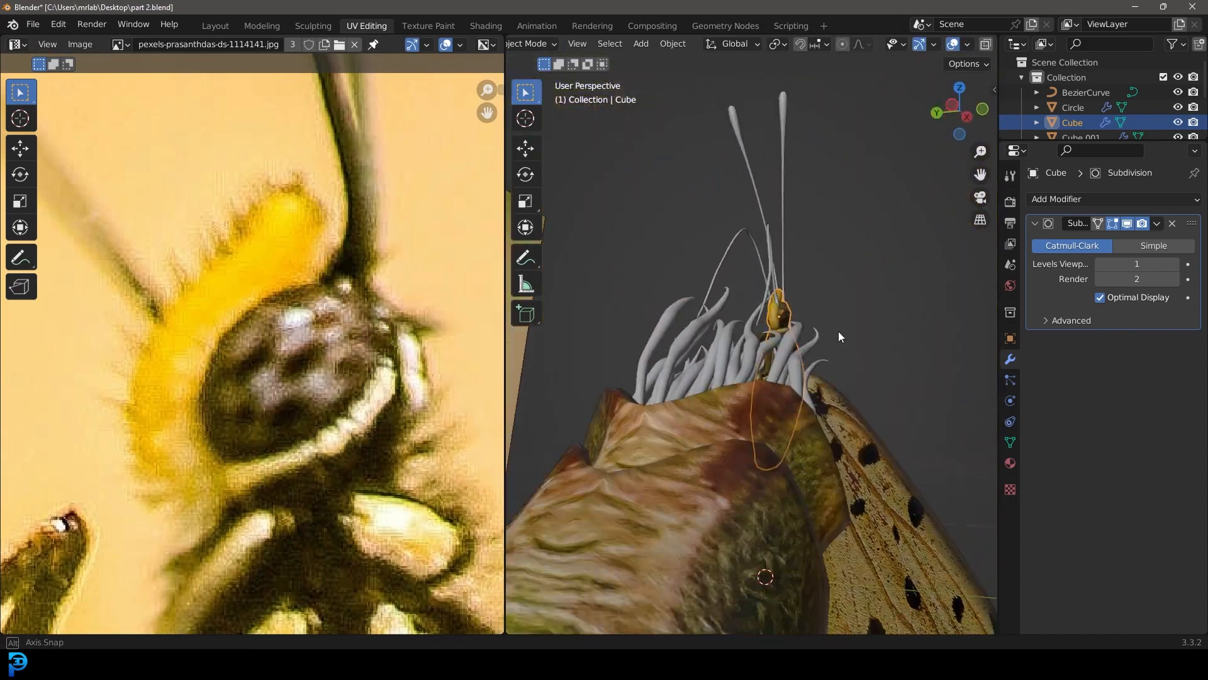
pyautogui.press('KP_1')
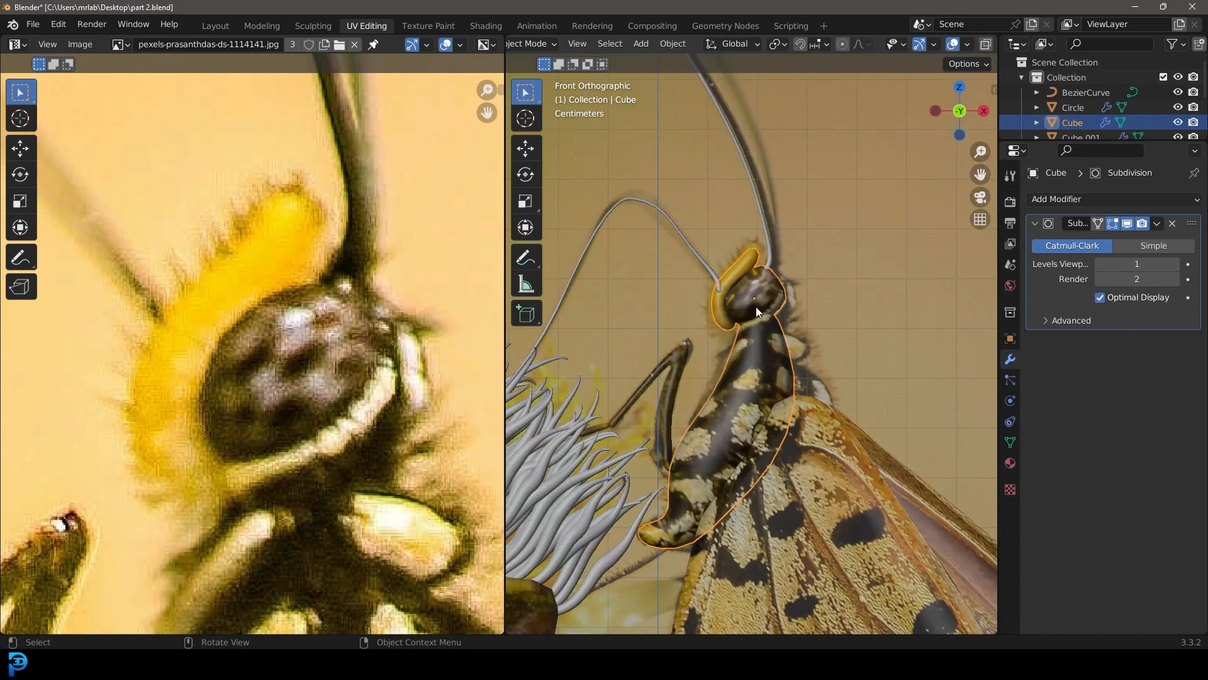
pyautogui.scroll(-3)
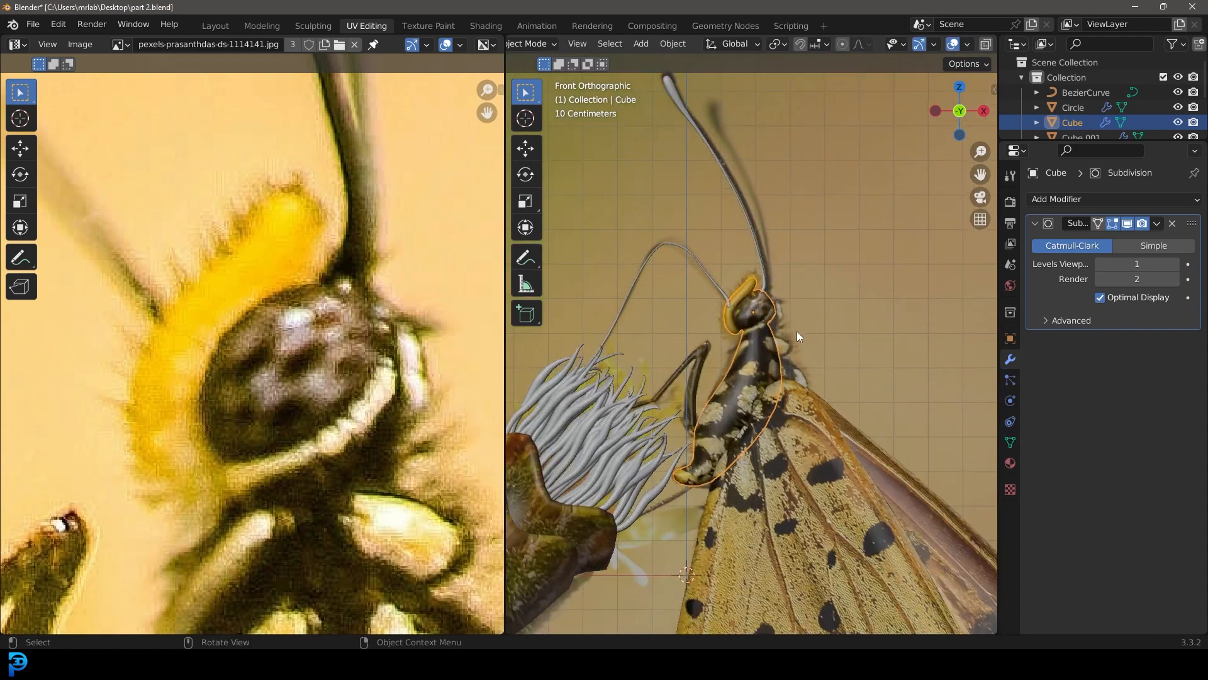
# - In Object Data, add a vertex group and name it 'hair'
pyautogui.click(1010, 442)
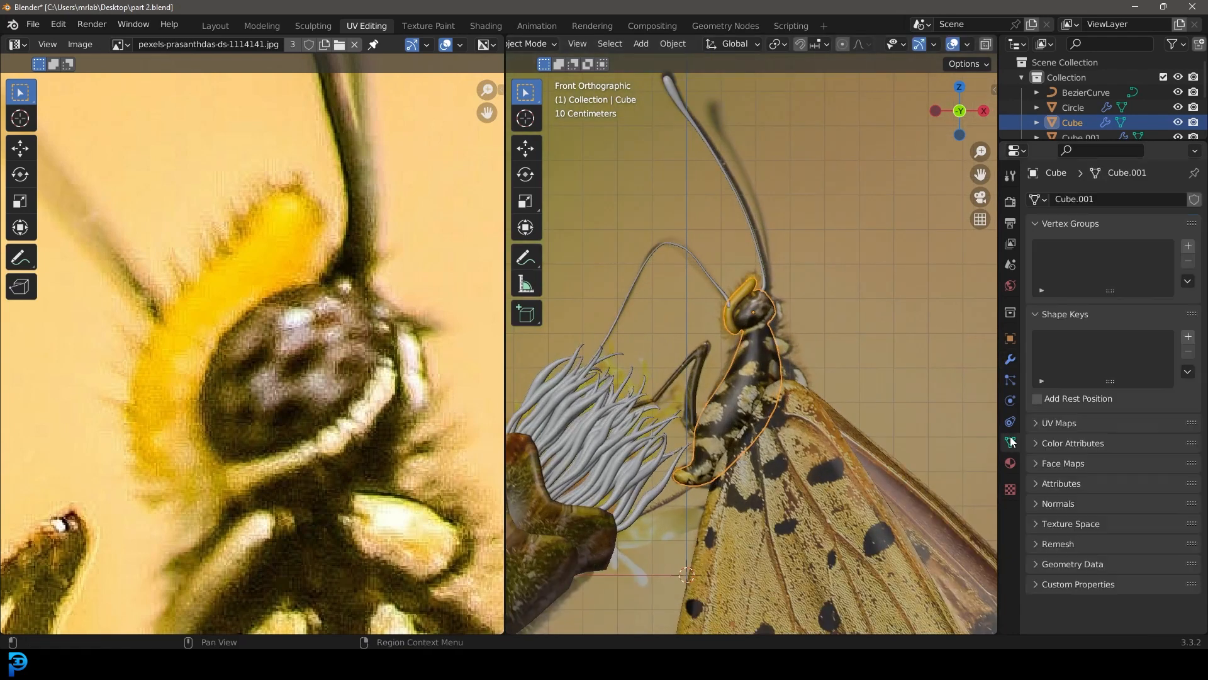
pyautogui.click(1187, 245)
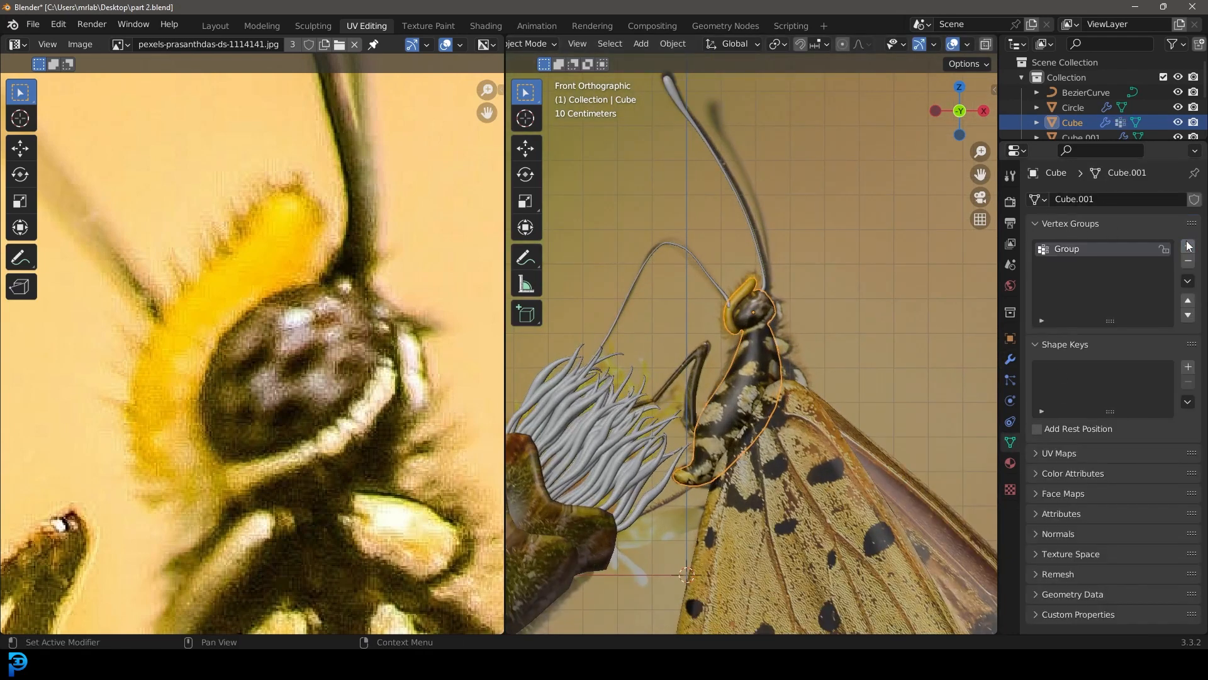
pyautogui.doubleClick(1067, 248)
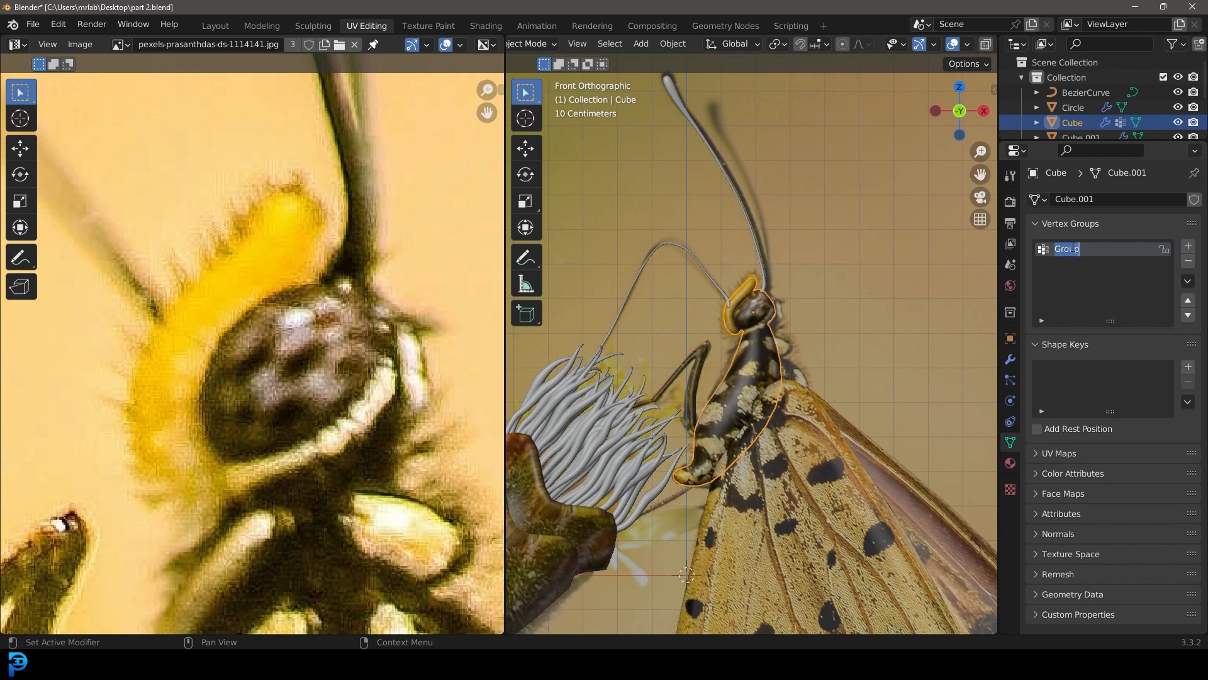
pyautogui.write('hair')
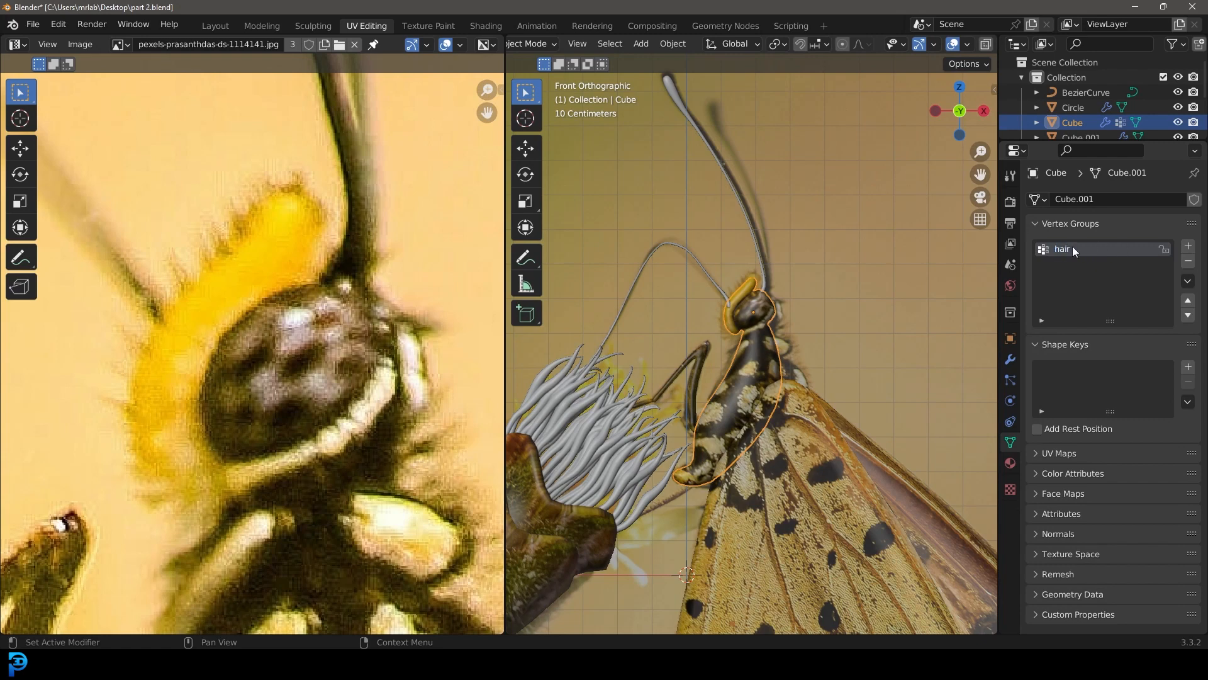
pyautogui.press('Tab')
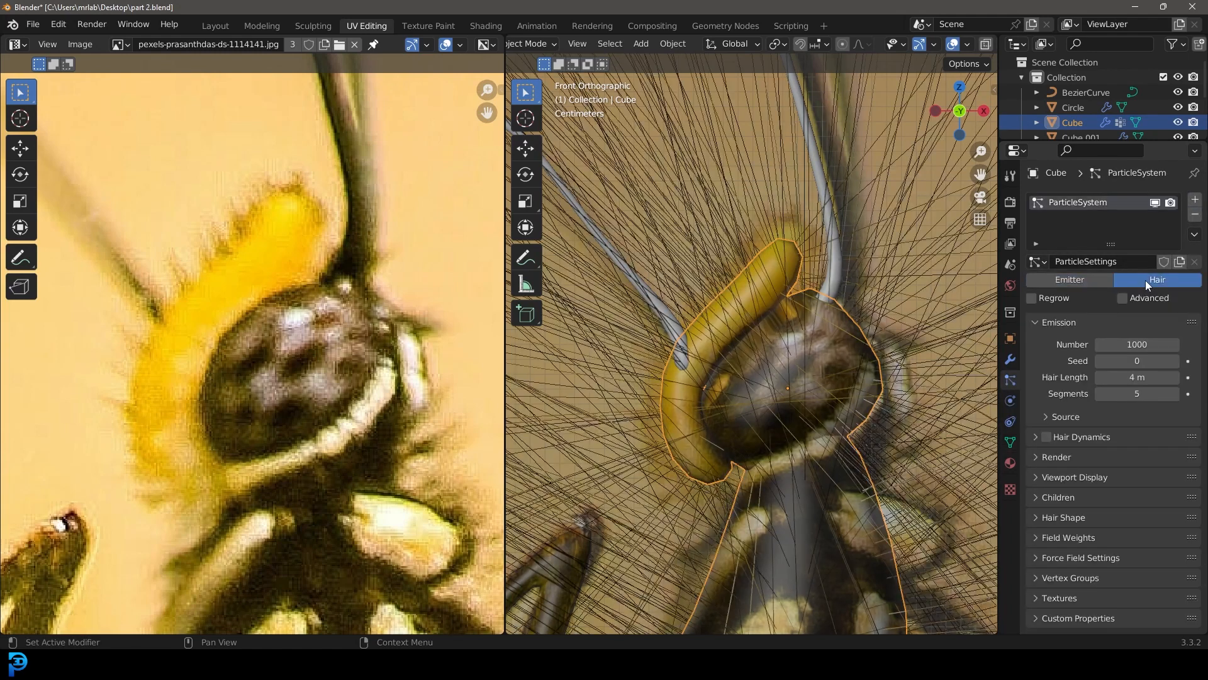
# - Drive hair density by the 'hair' vertex group, 200 strands, 0.02 m long
pyautogui.moveTo(1137, 376); pyautogui.dragTo(1103, 376)
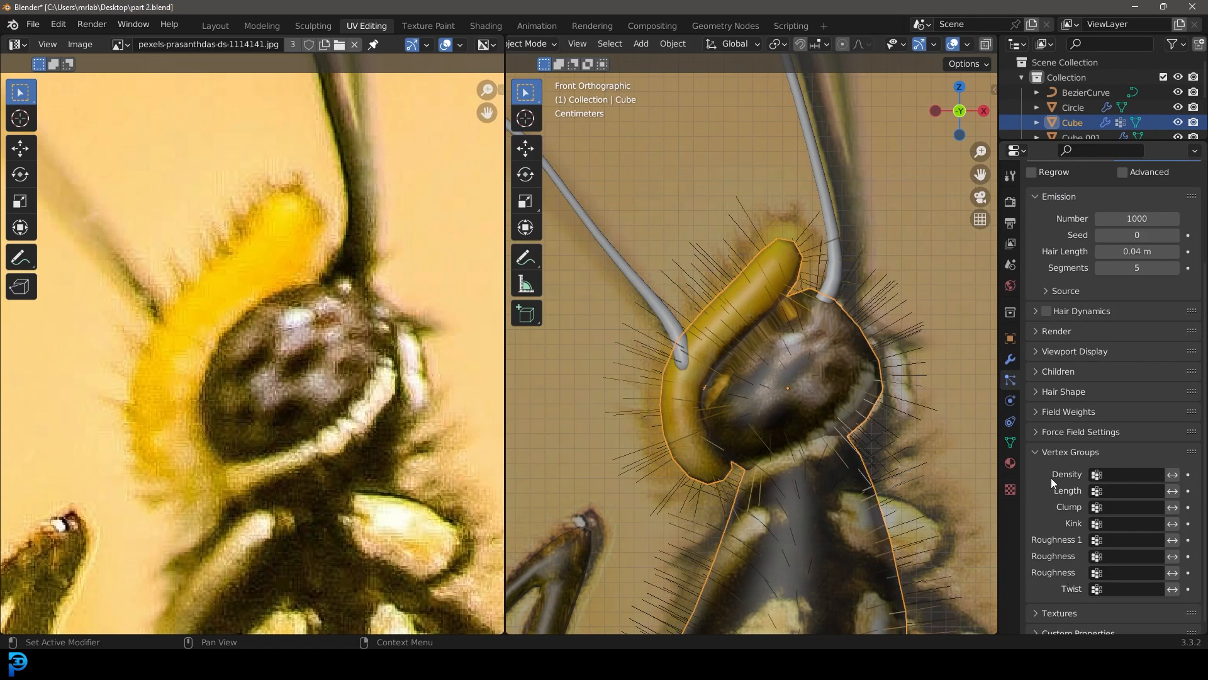
pyautogui.click(1127, 475)
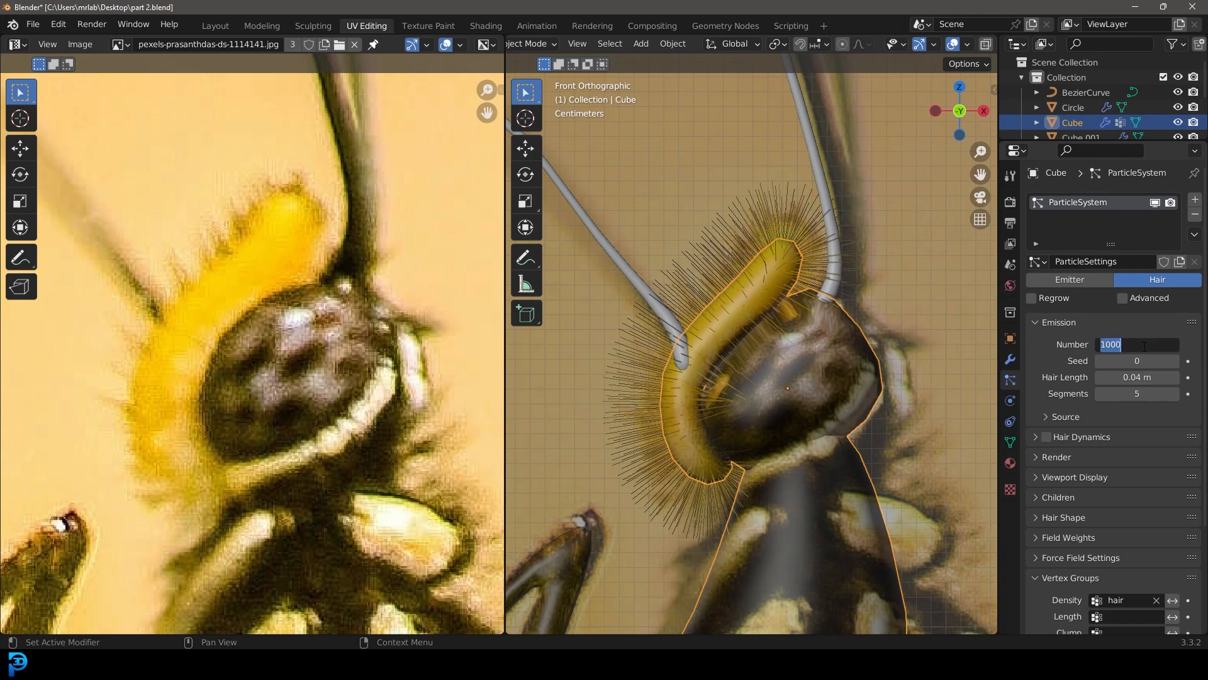
pyautogui.write('200')
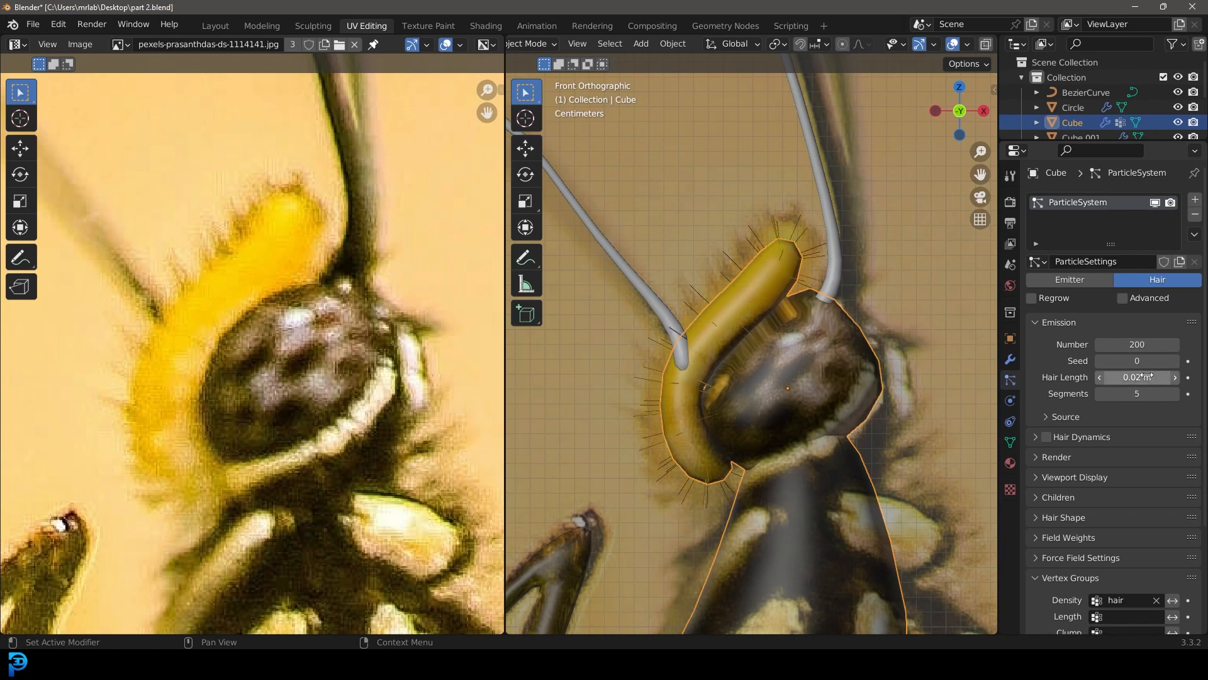
pyautogui.scroll(-3)
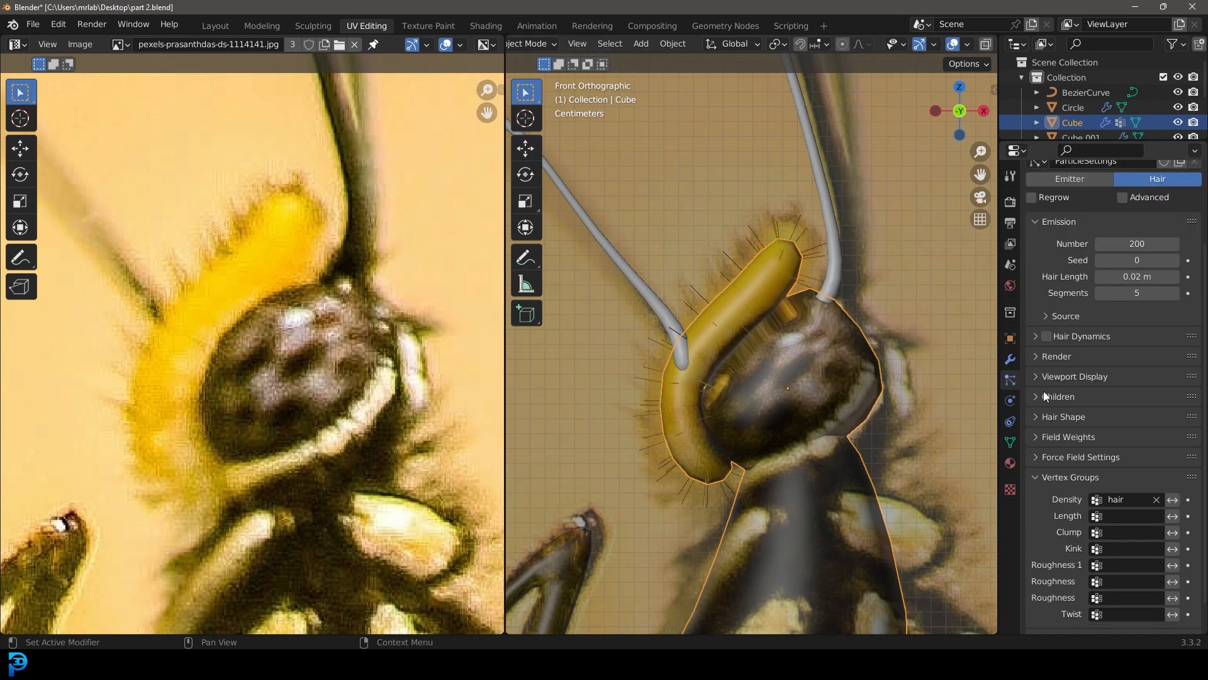
# - Use interpolated children (render 30) and raise uniform roughness to 0.120 for fuzzy fur
pyautogui.click(1166, 418)
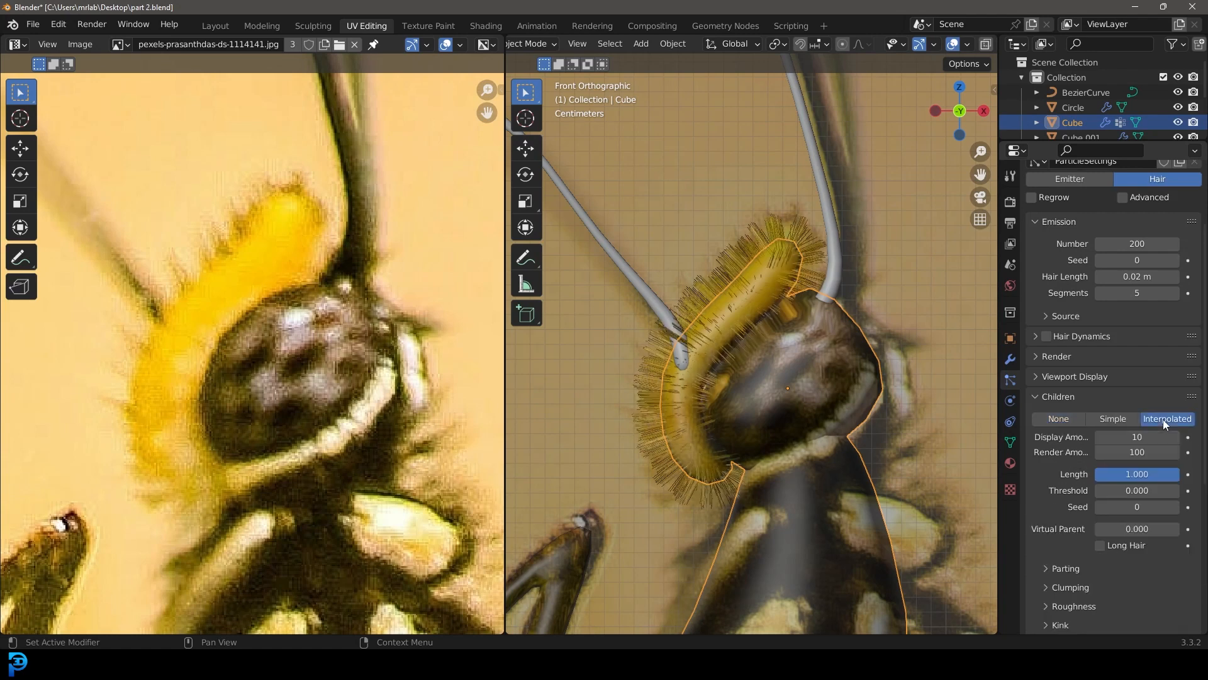
pyautogui.doubleClick(1135, 452)
pyautogui.write('30')
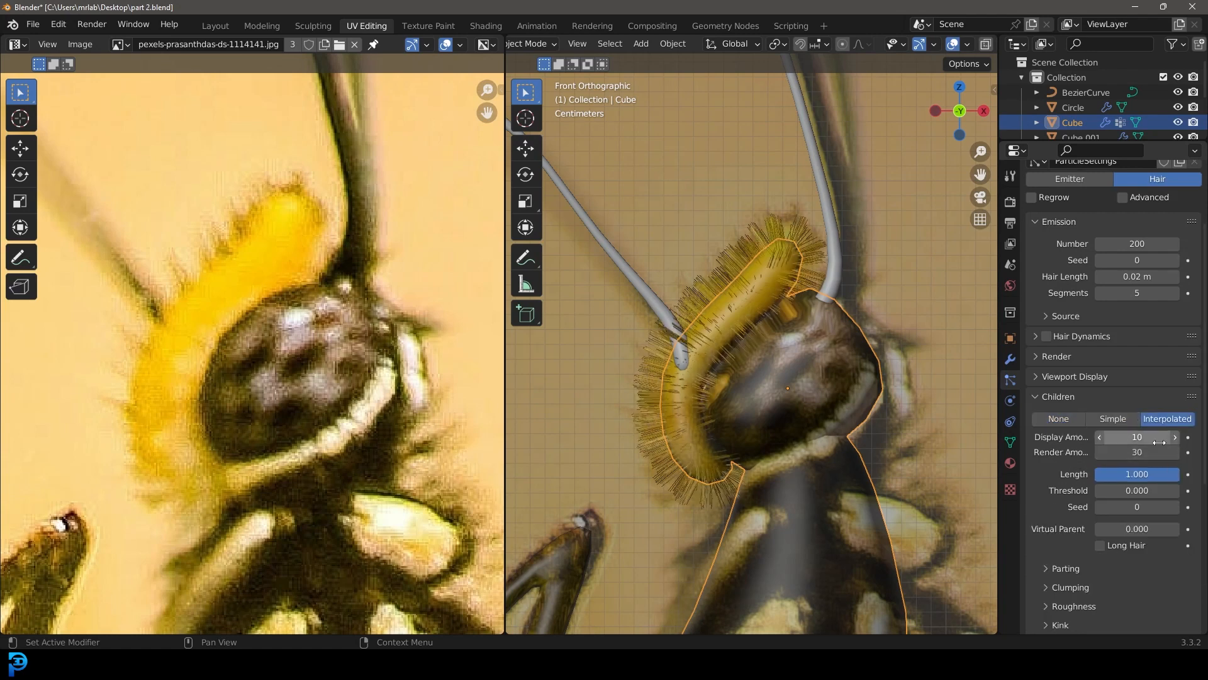
pyautogui.scroll(-3)
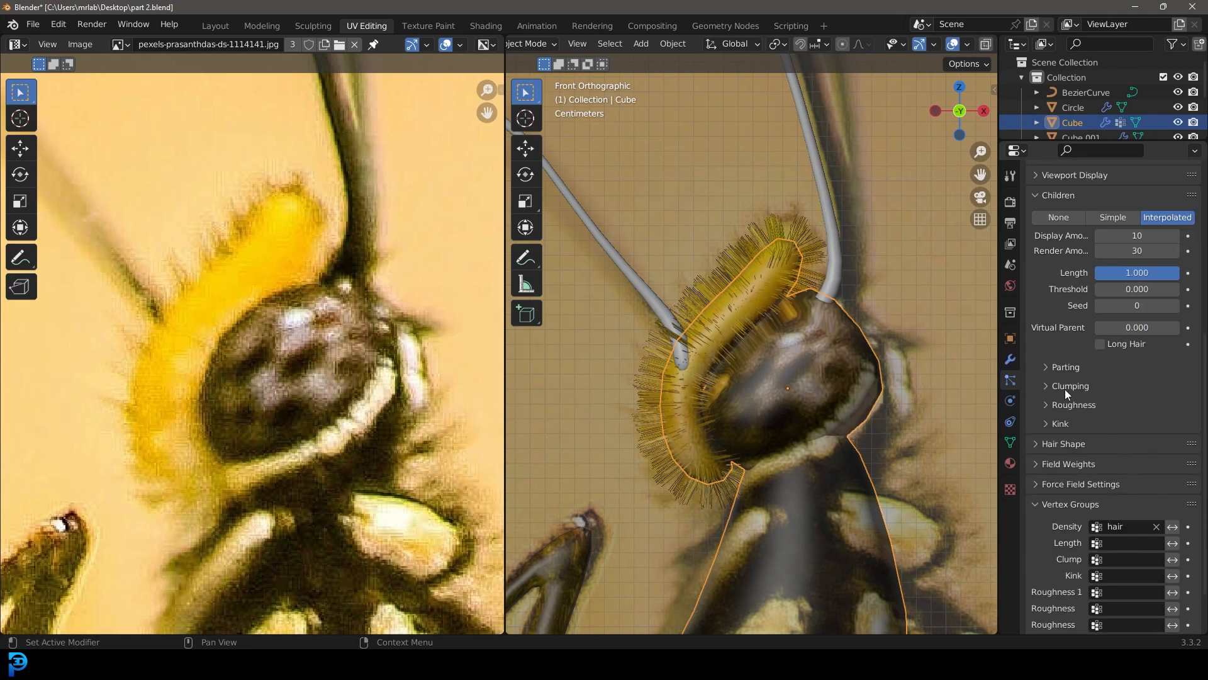
pyautogui.click(1070, 404)
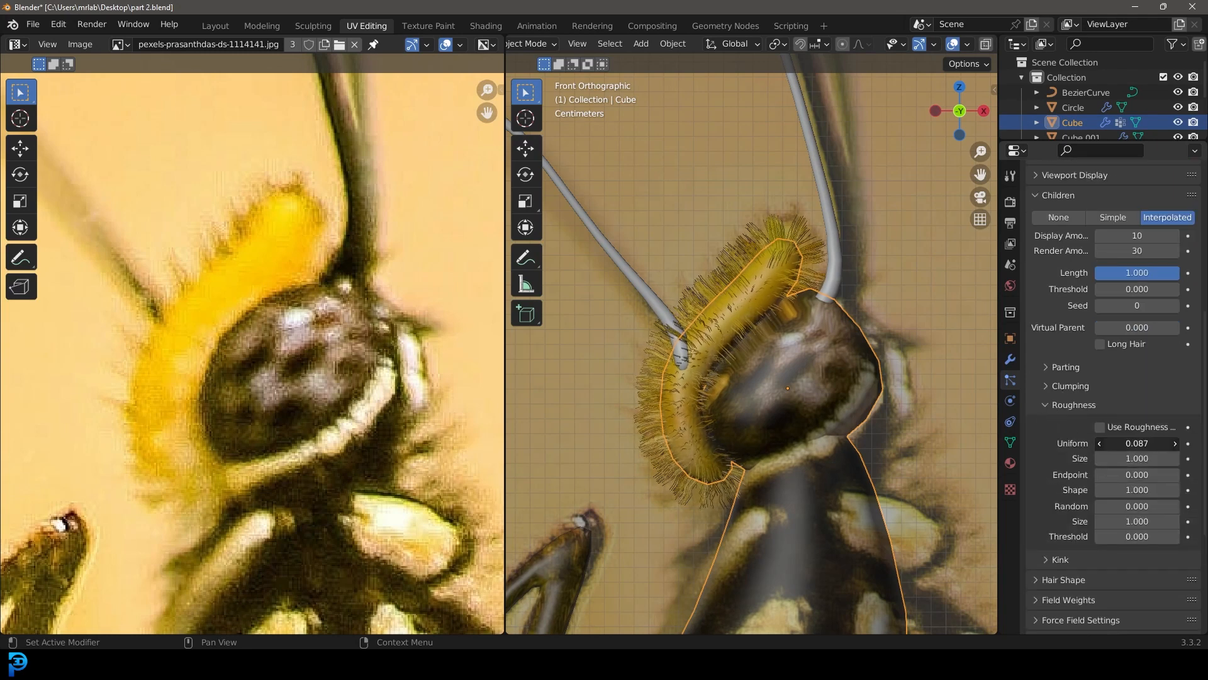
pyautogui.click(1136, 443)
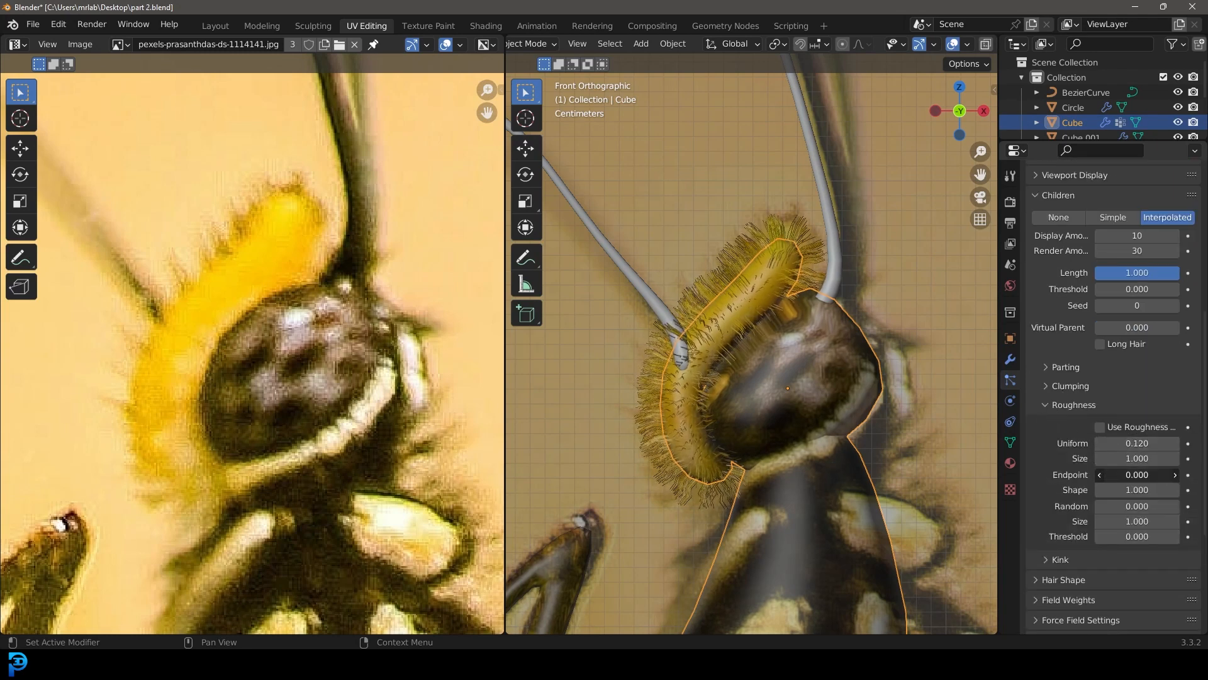
pyautogui.moveTo(1137, 475); pyautogui.dragTo(1155, 475)
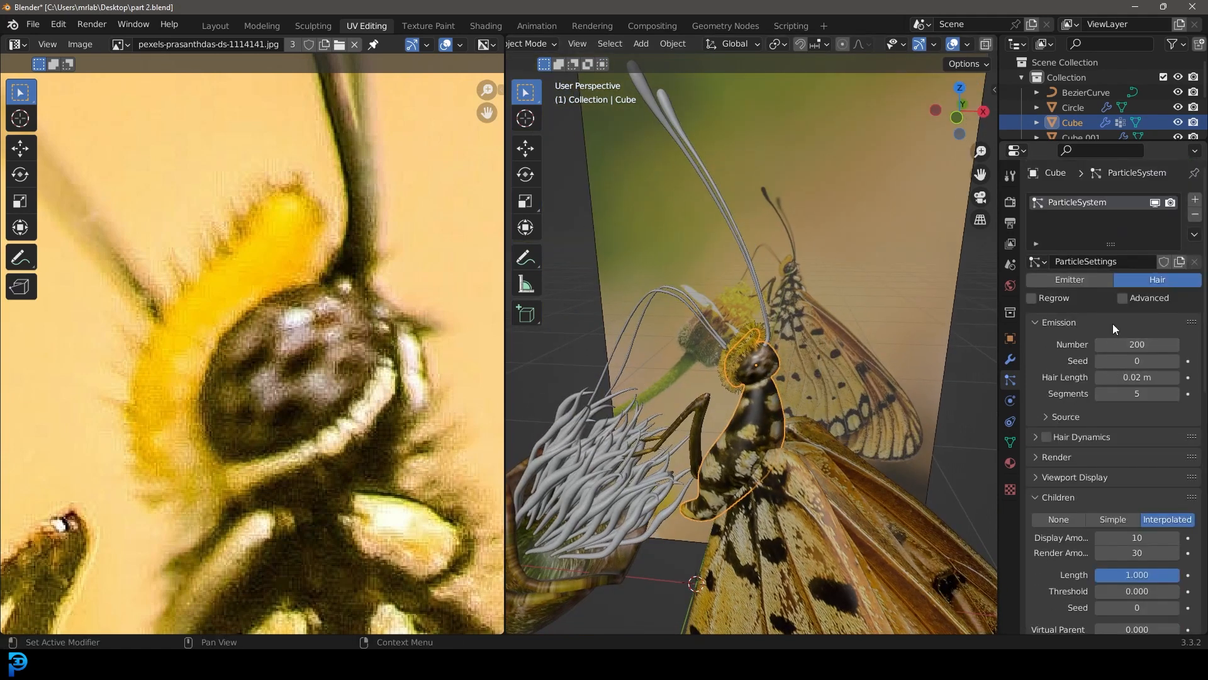
# - Add a second particle system set to Hair, then enter mesh editing on the body
pyautogui.click(1194, 200)
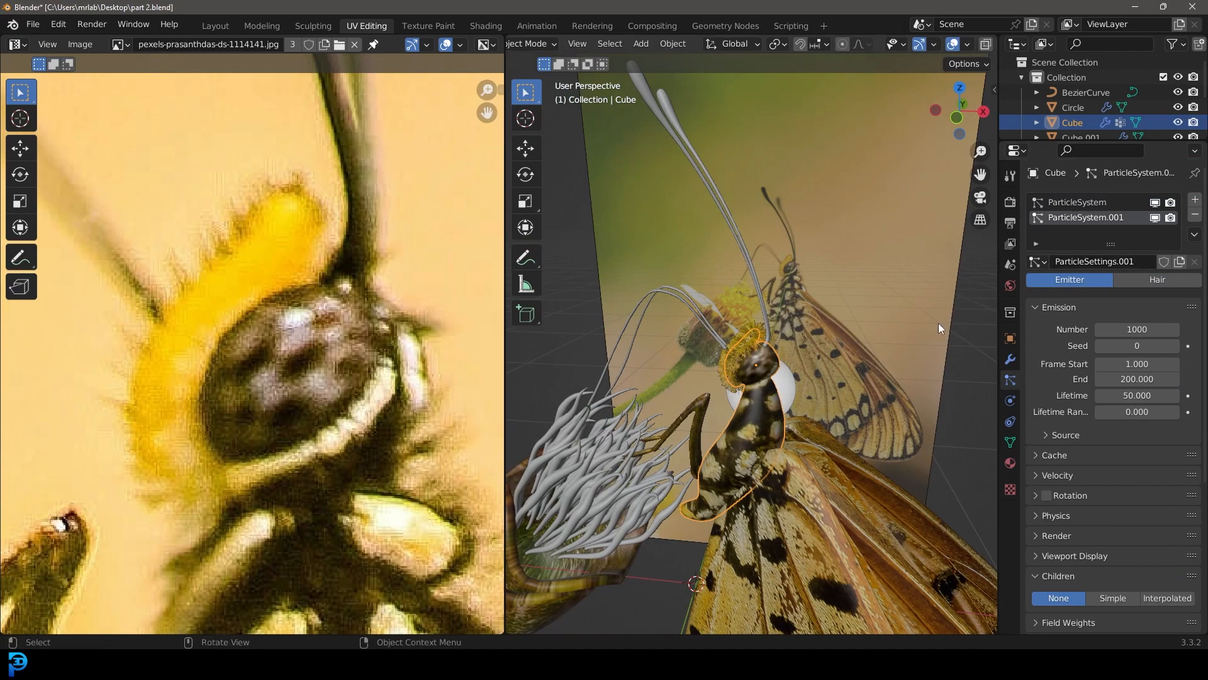
pyautogui.click(1157, 279)
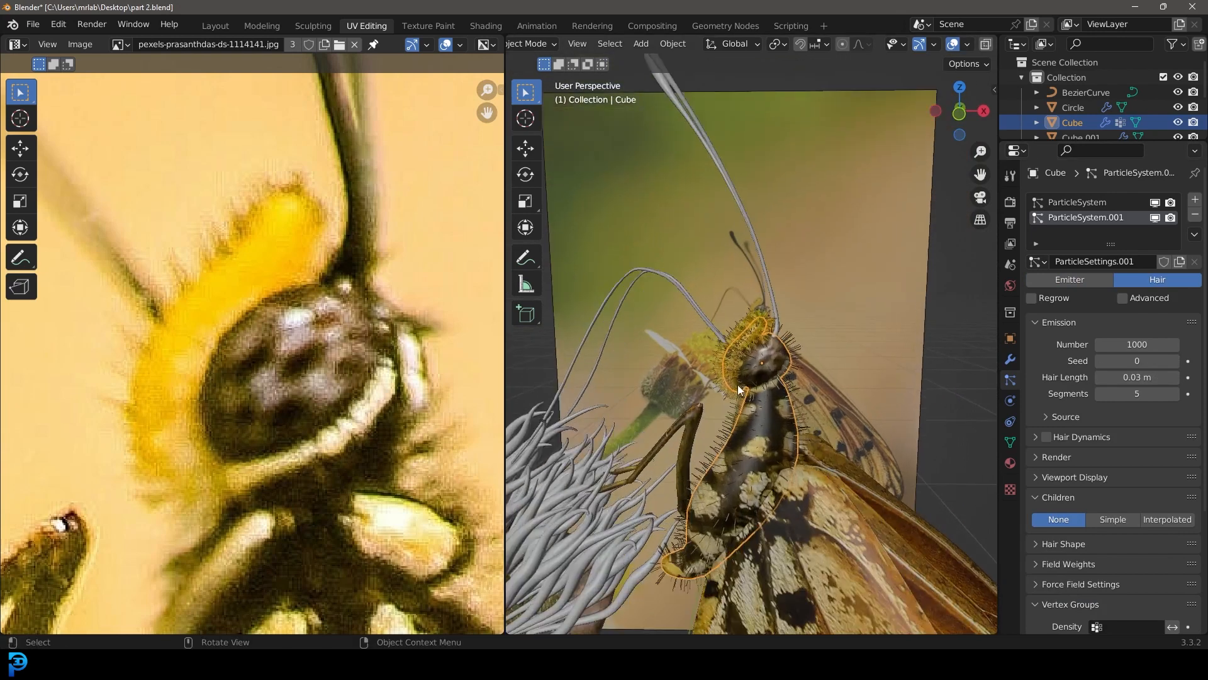
pyautogui.press('Tab')
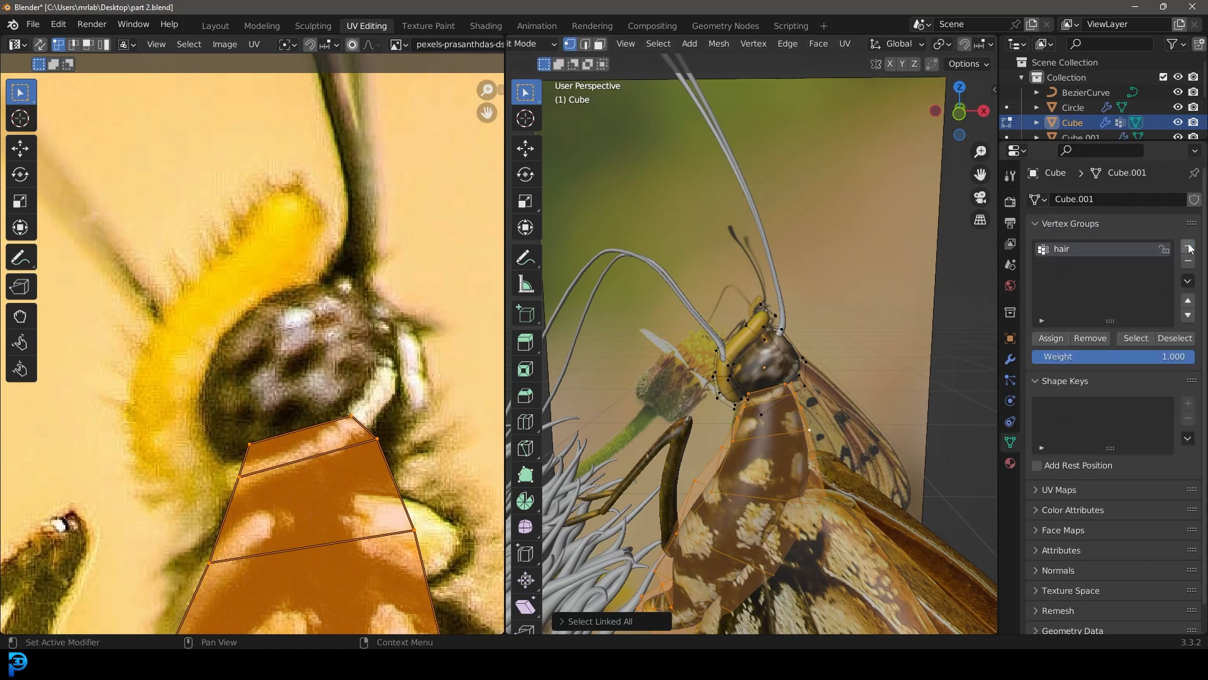
# - Add a second vertex group on the body and name it 'hair2'
pyautogui.click(1187, 247)
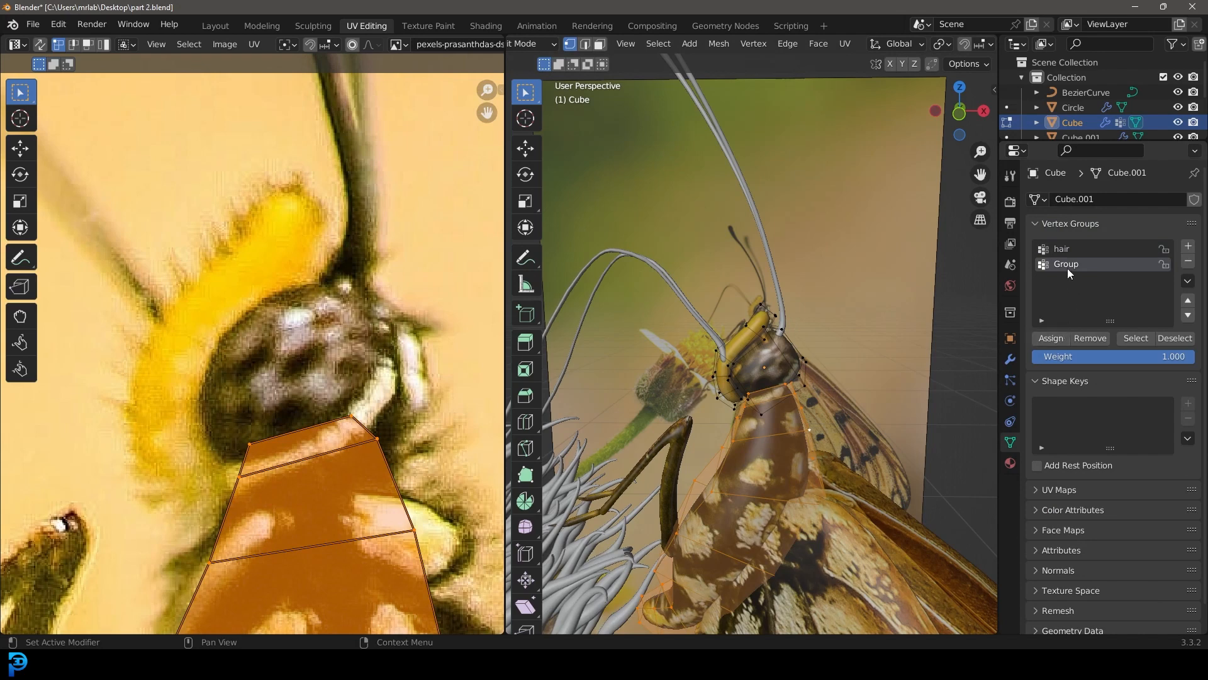
pyautogui.doubleClick(1065, 263)
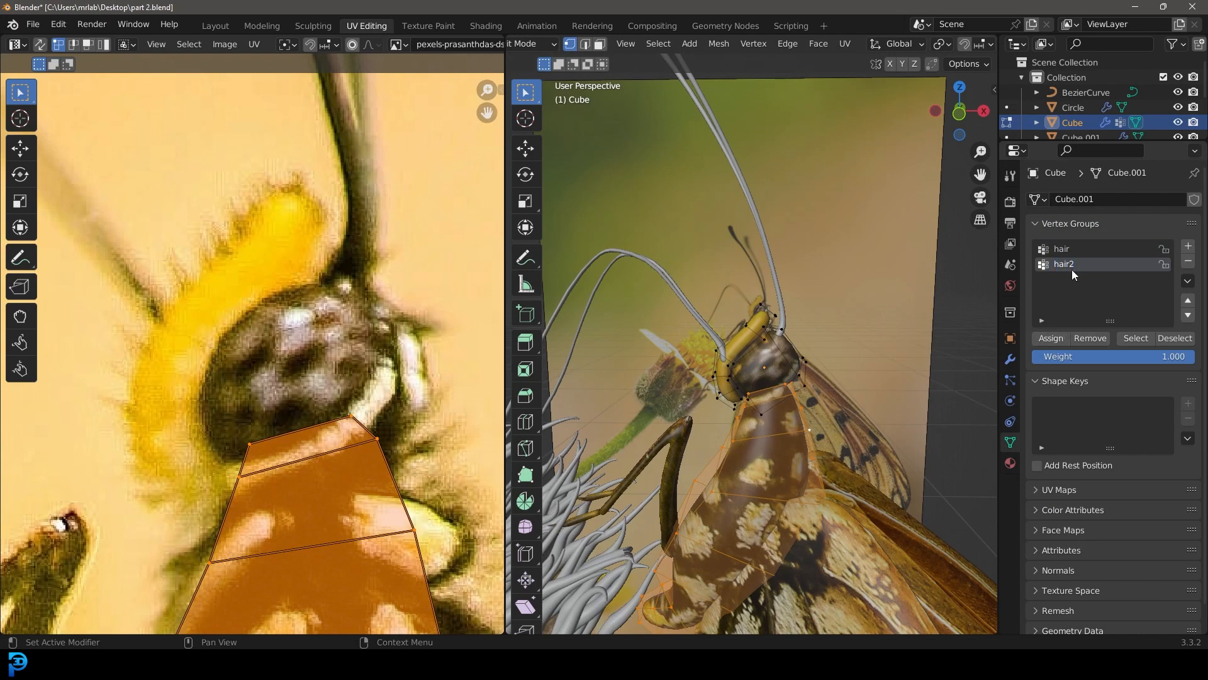
pyautogui.moveTo(754, 356)
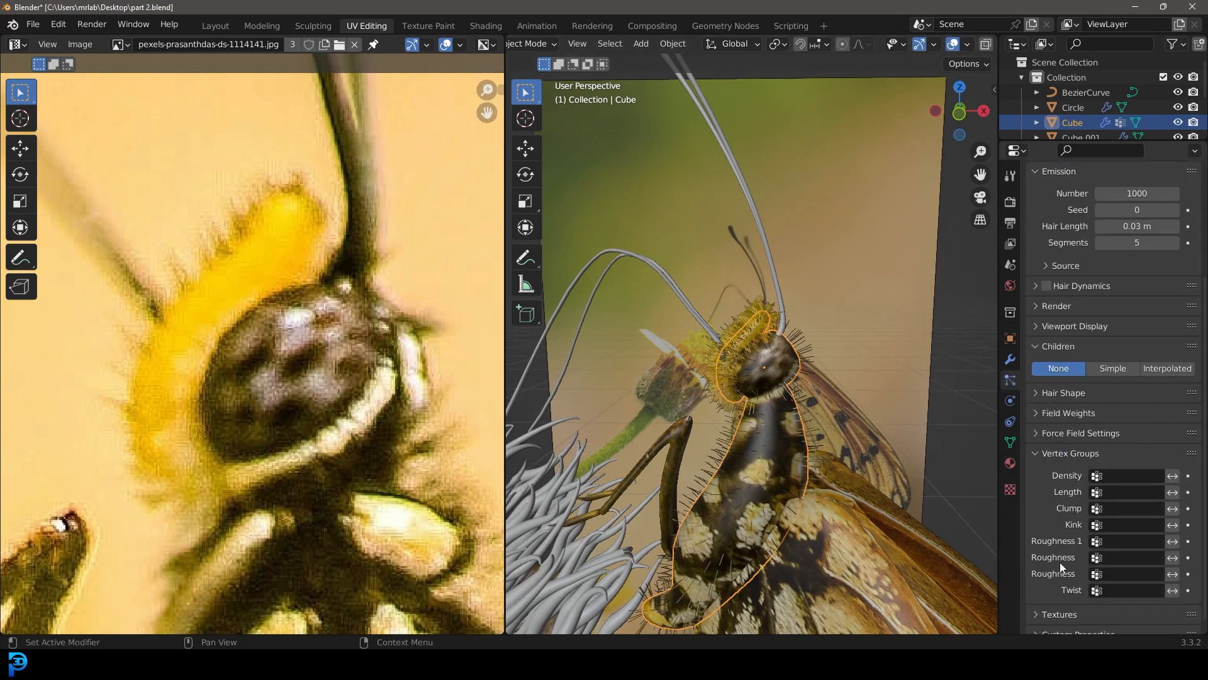
# - Drive the second hair by 'hair2', 300 strands, render children 40, slight roughness
pyautogui.click(1129, 475)
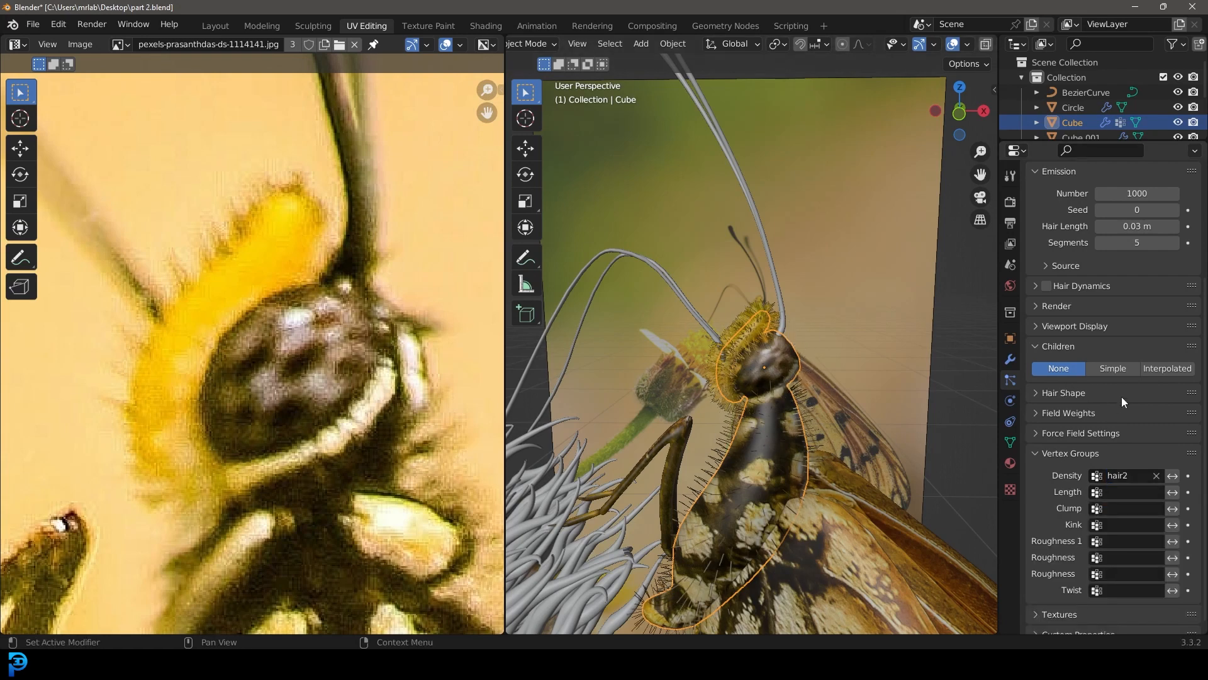
pyautogui.click(1166, 369)
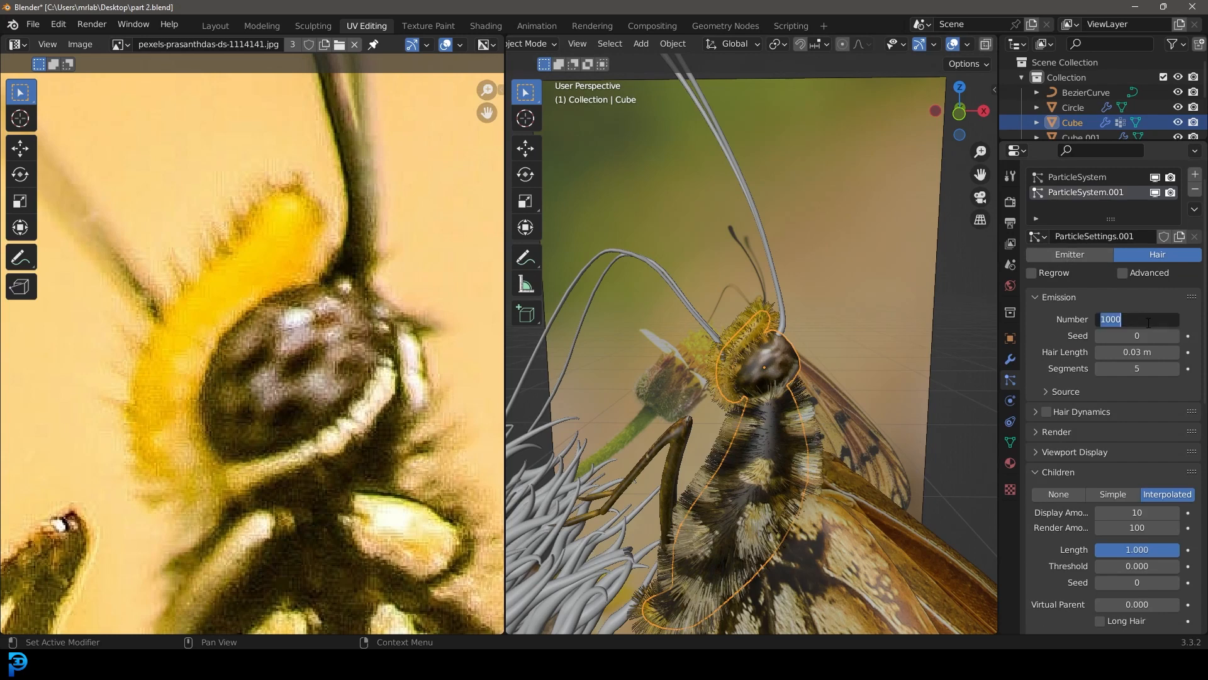
pyautogui.write('300')
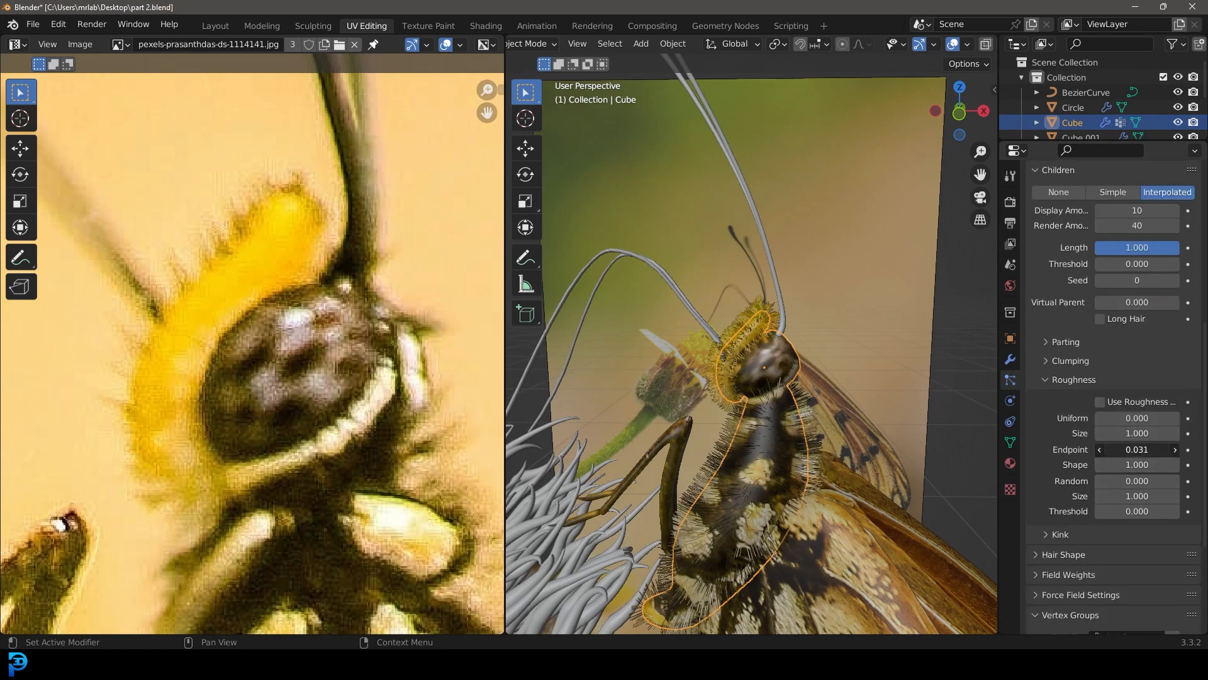
pyautogui.moveTo(1136, 449); pyautogui.dragTo(1156, 449)
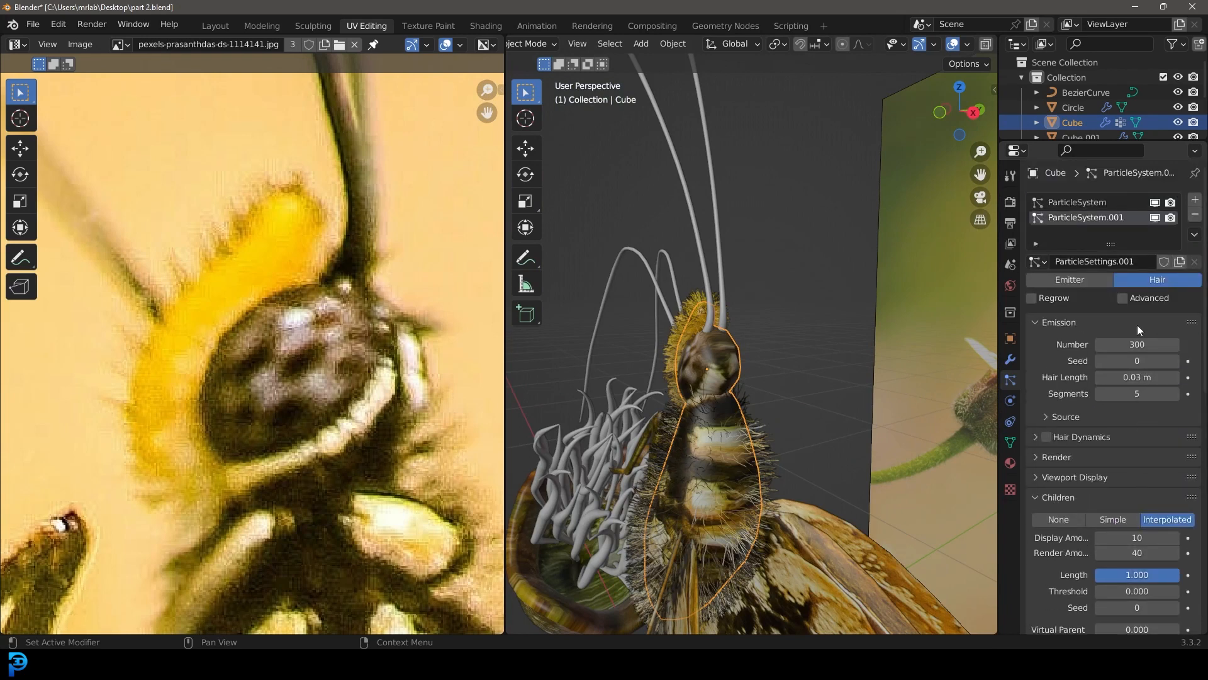
pyautogui.moveTo(1147, 376); pyautogui.dragTo(1117, 377)
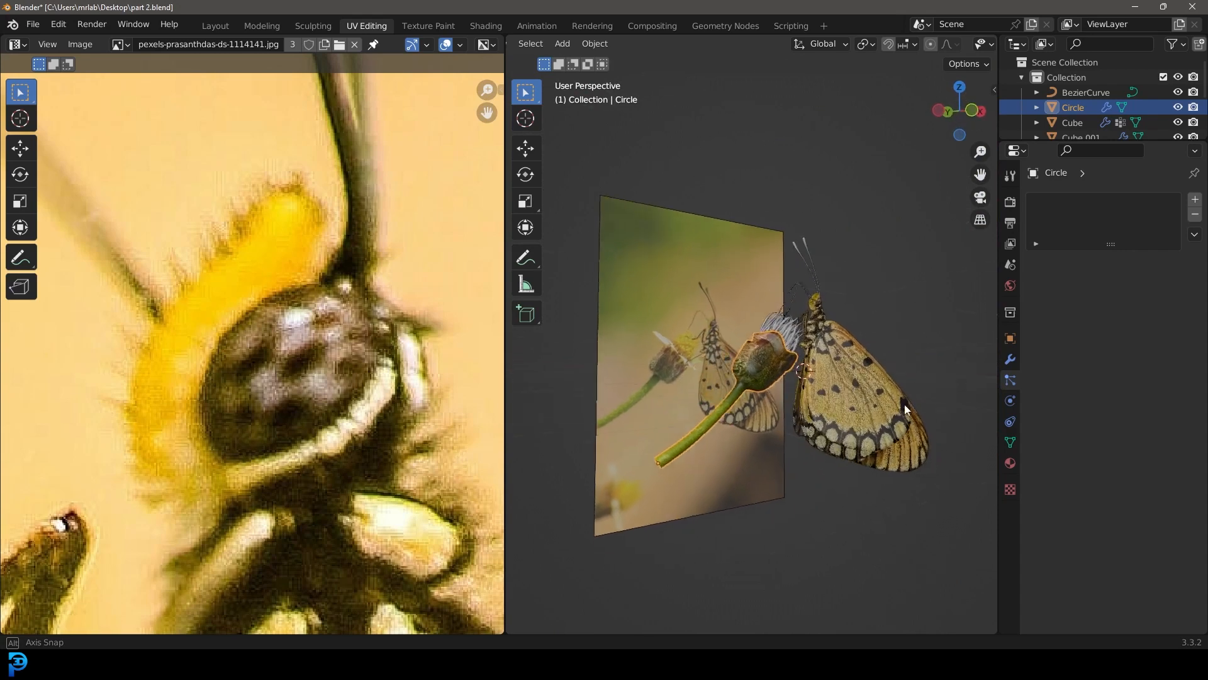
# - In Layout, move the reference Empty into a new 'ref' collection, hide it, and view from the front
pyautogui.click(216, 25)
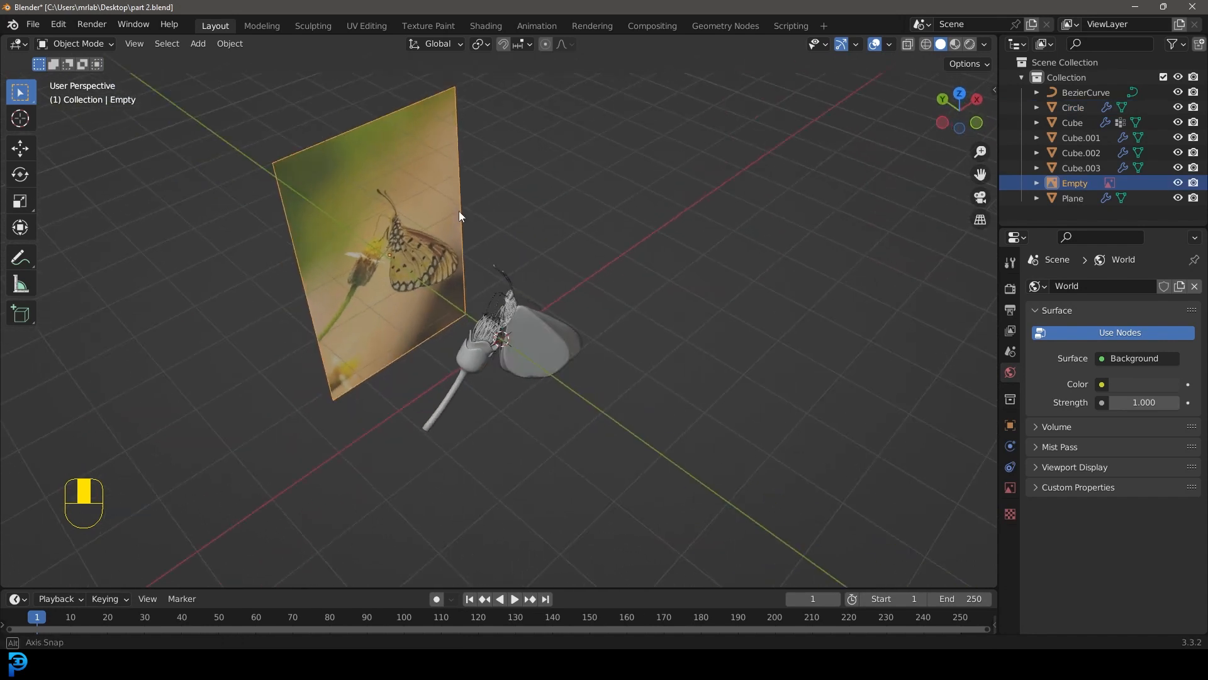
pyautogui.press('m')
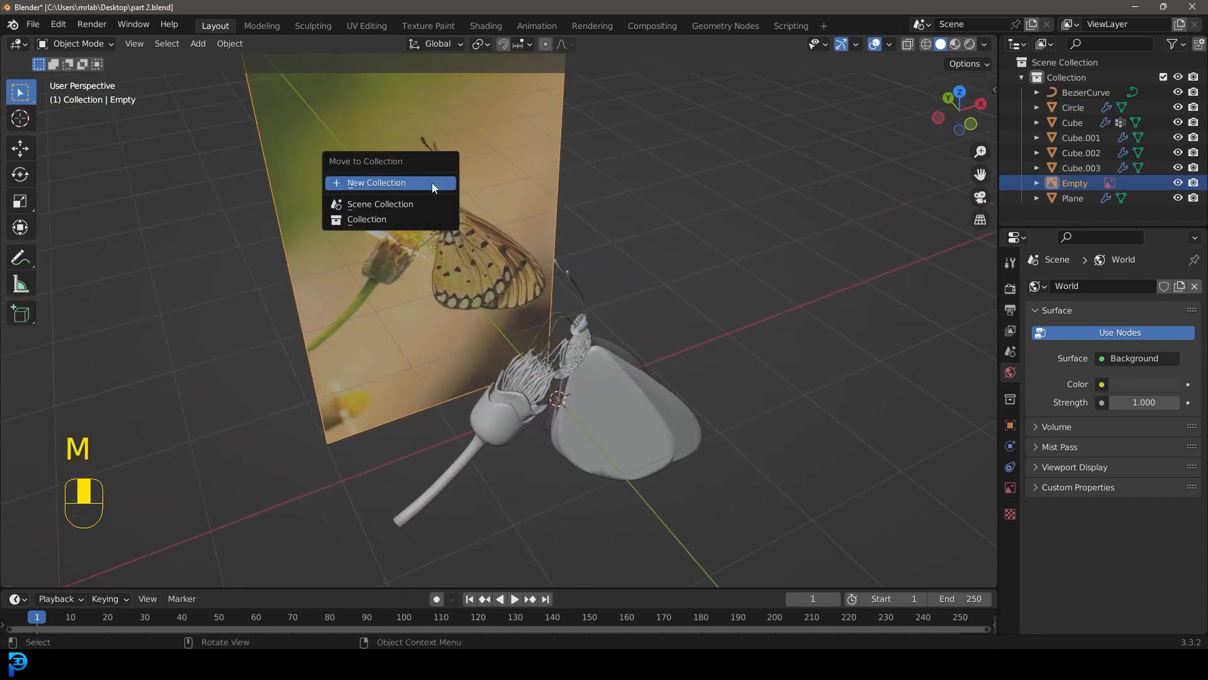
pyautogui.click(376, 183)
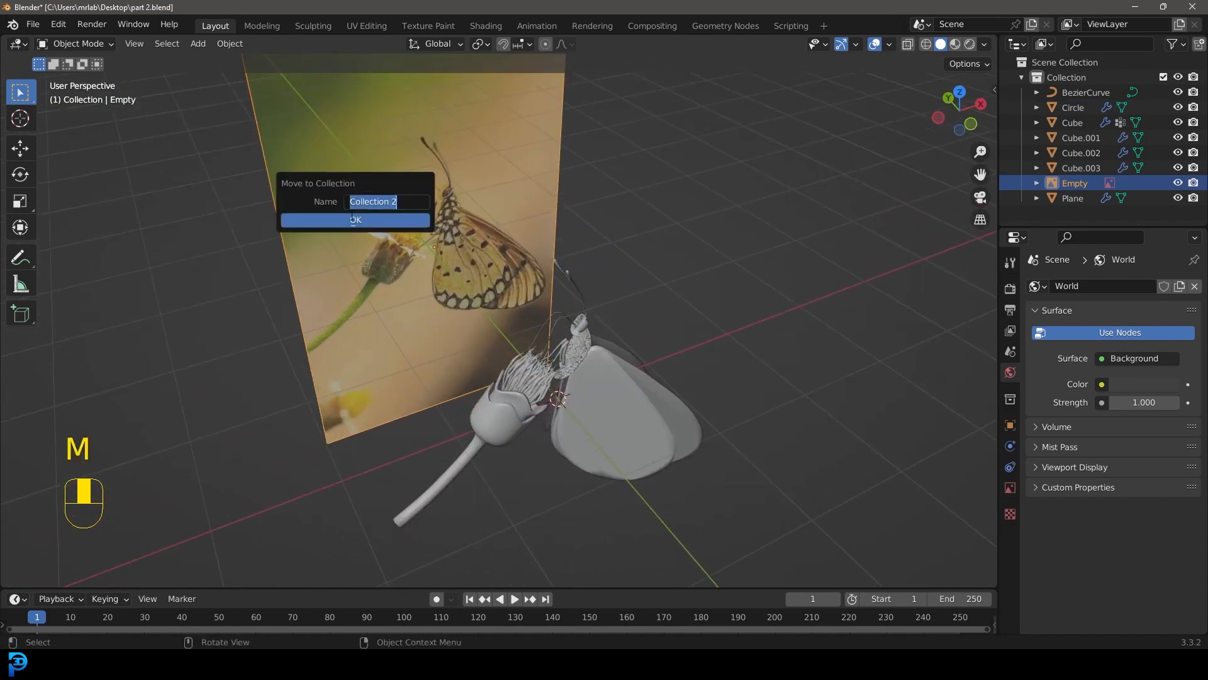
pyautogui.write('ref')
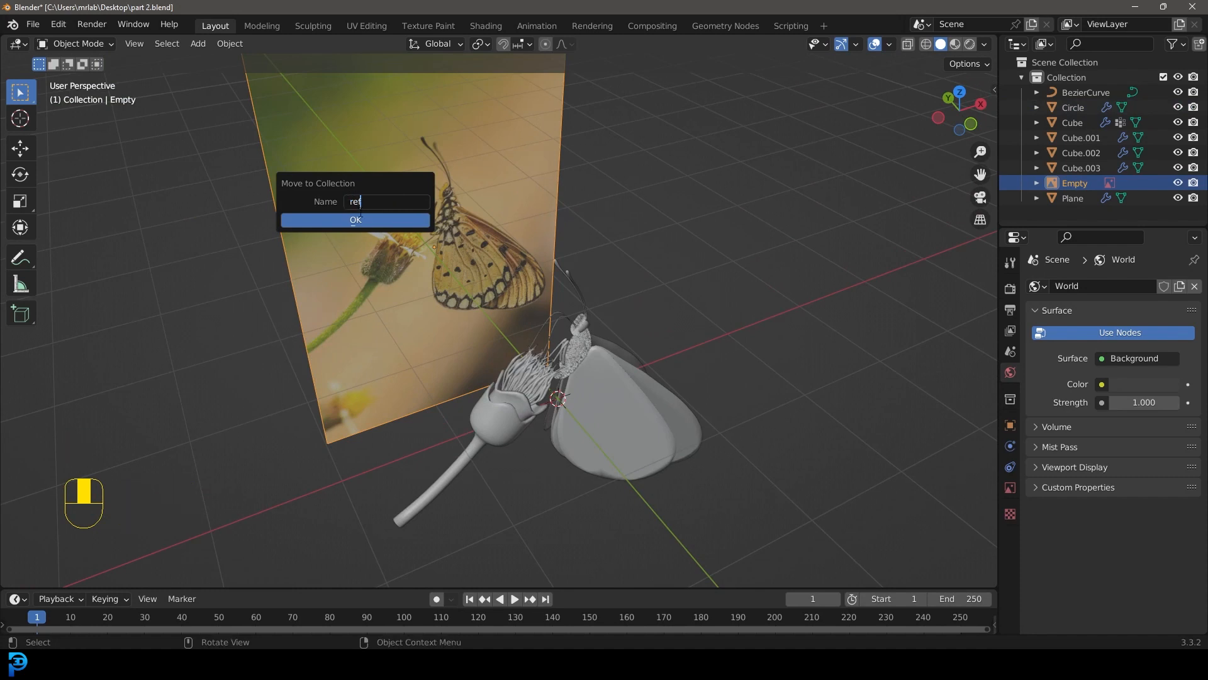
pyautogui.click(355, 219)
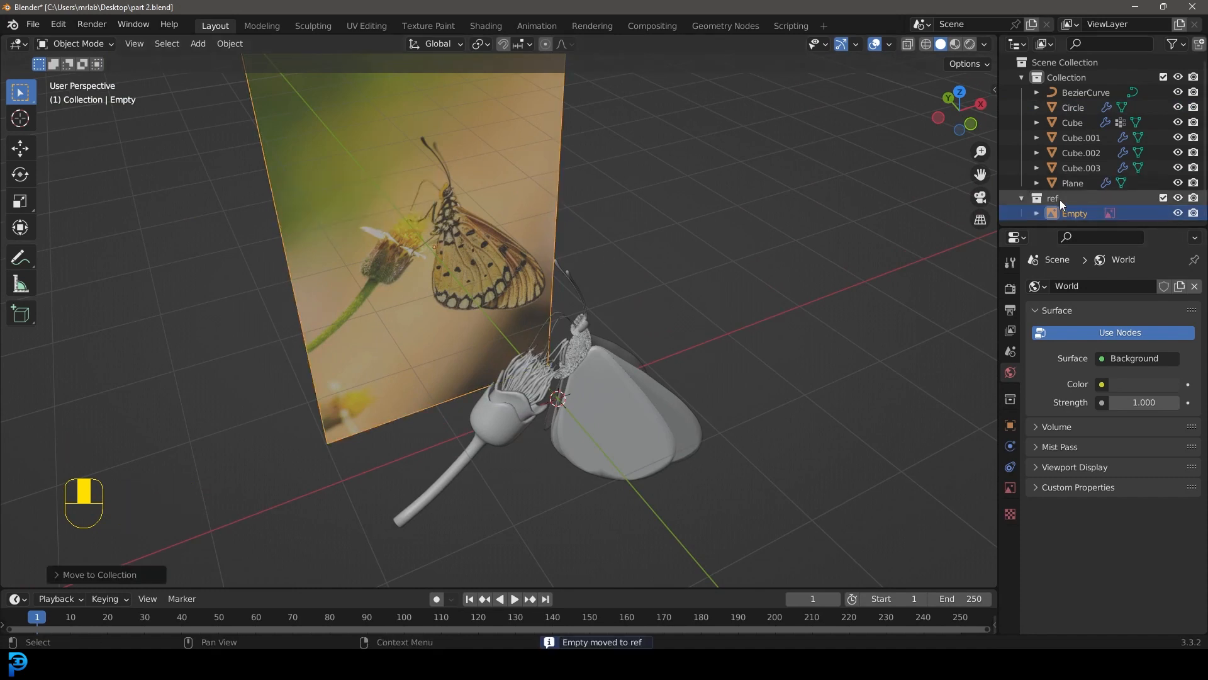
pyautogui.click(1177, 197)
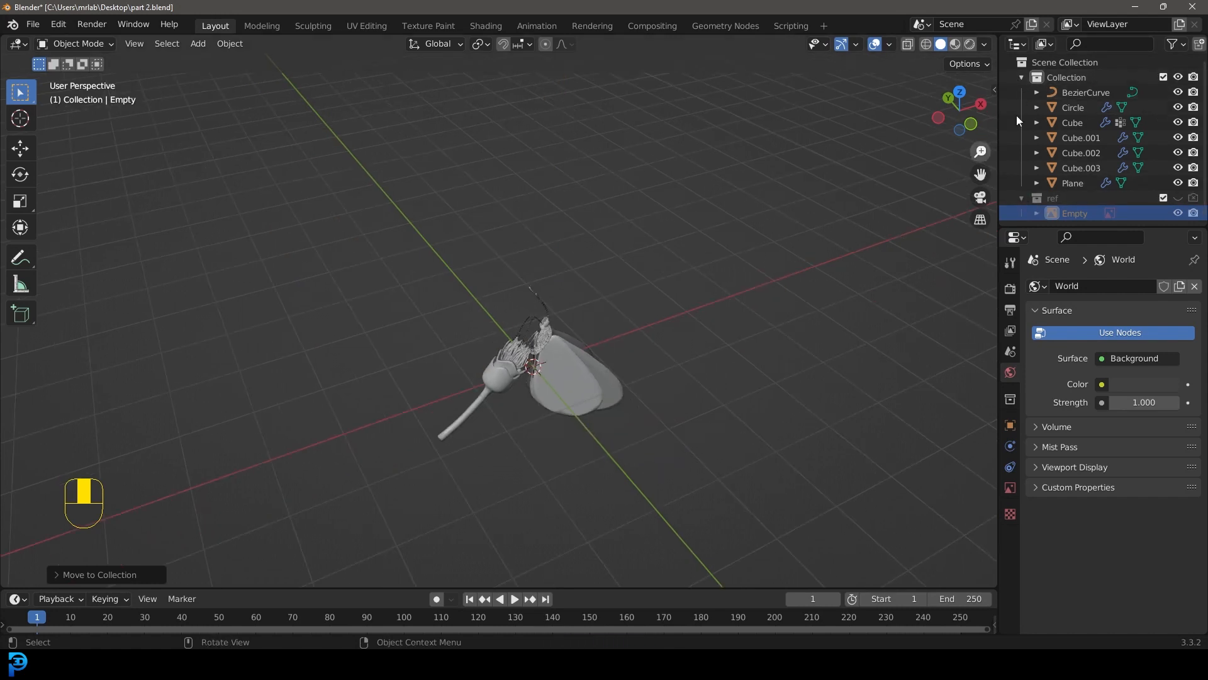
pyautogui.click(1036, 76)
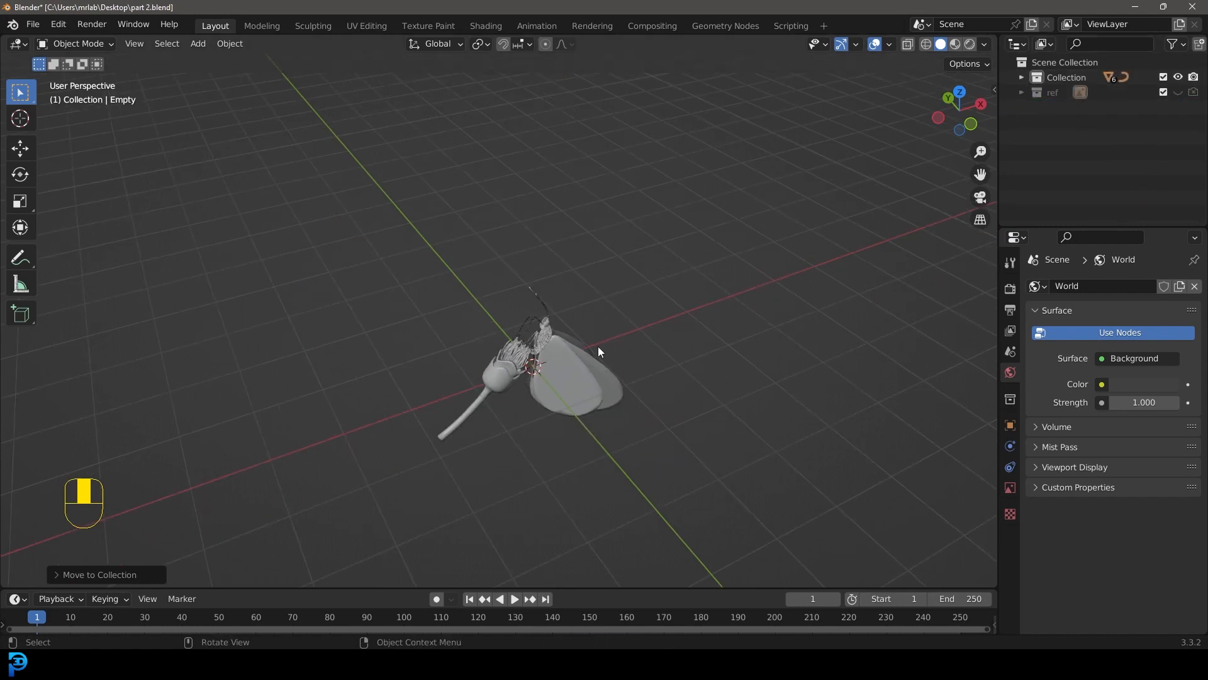
pyautogui.press('KP_1')
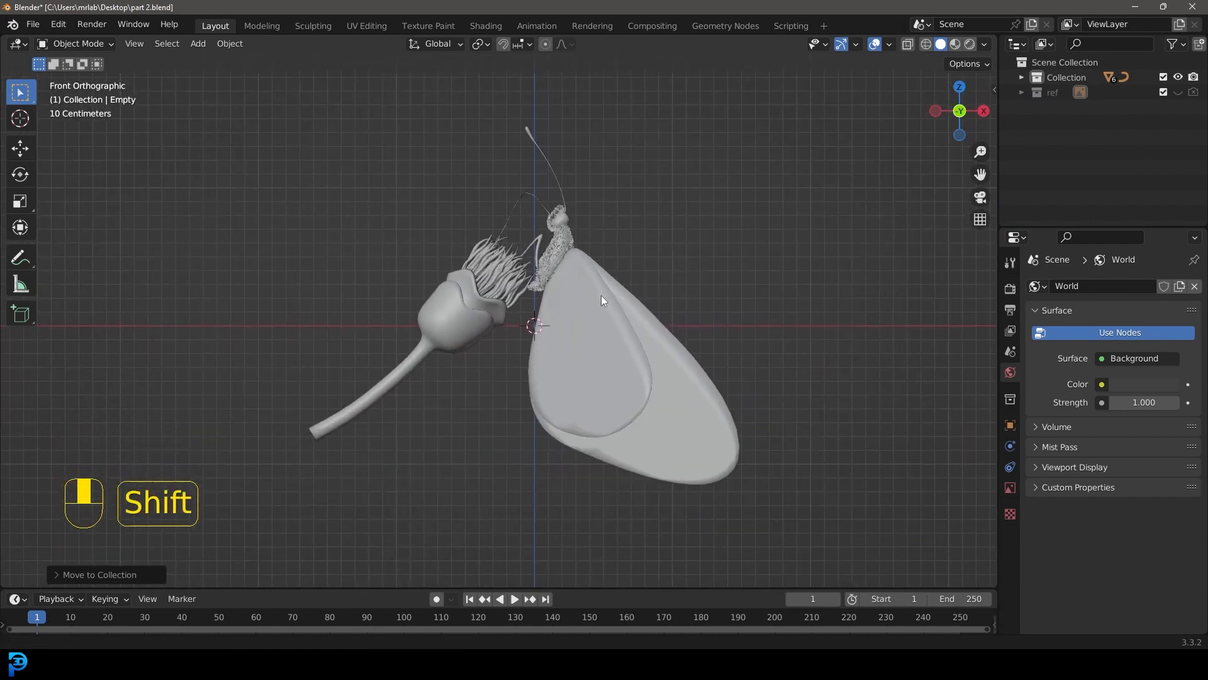
# - Add a mesh plane, rotate it 90° on X to stand upright and scale it into a wide backdrop
pyautogui.press('shift+a')
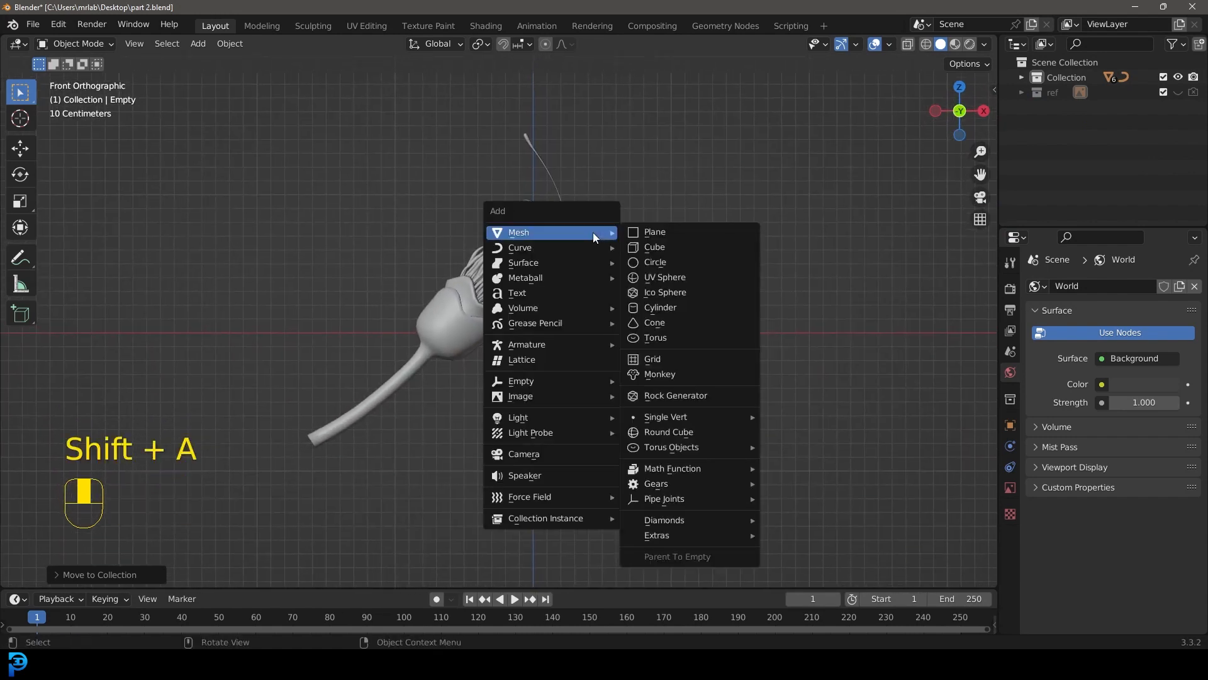
pyautogui.click(654, 232)
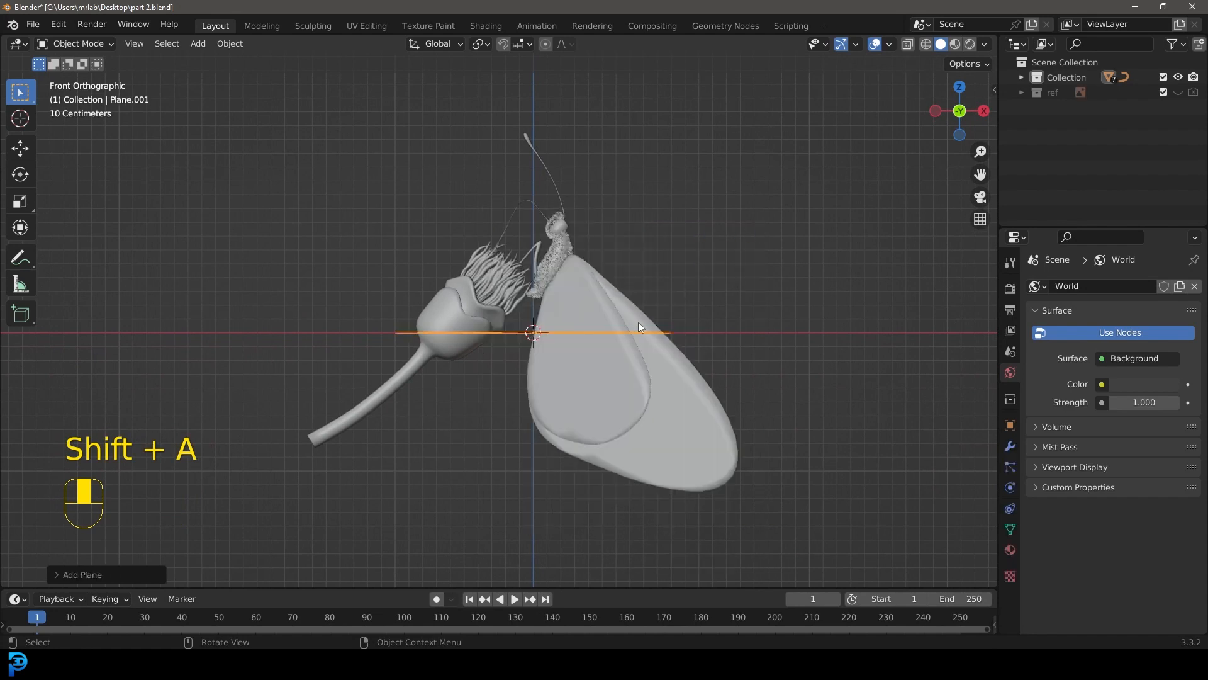
pyautogui.press('r')
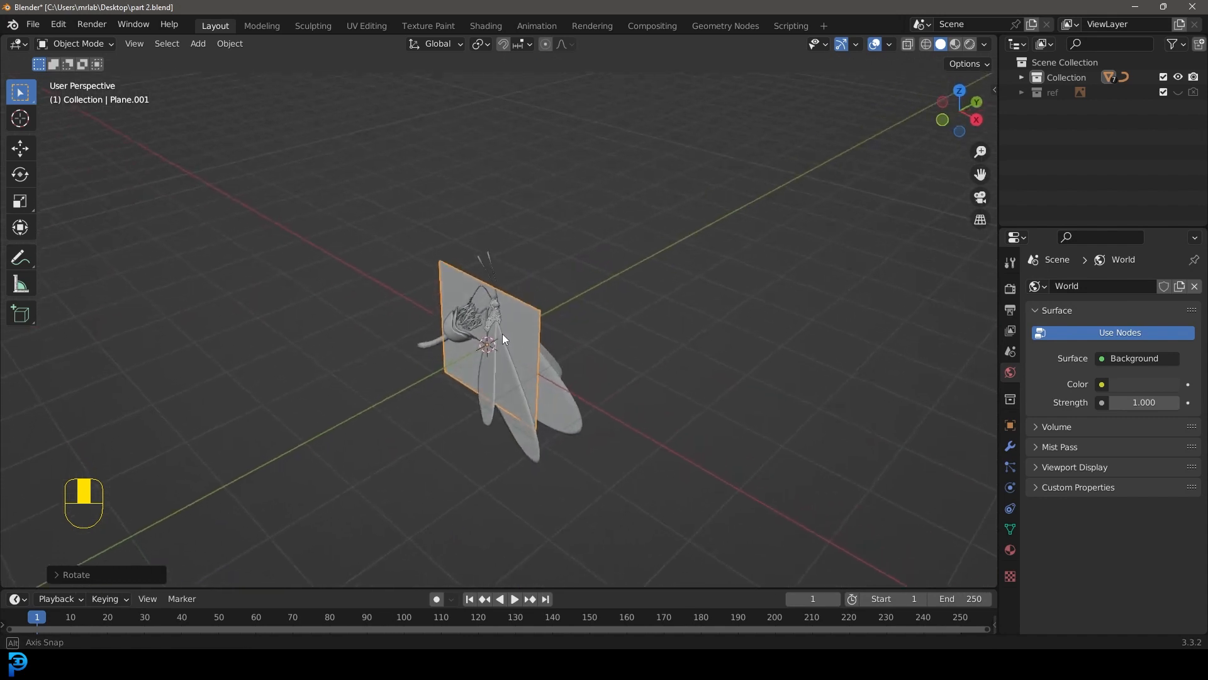
pyautogui.press('g')
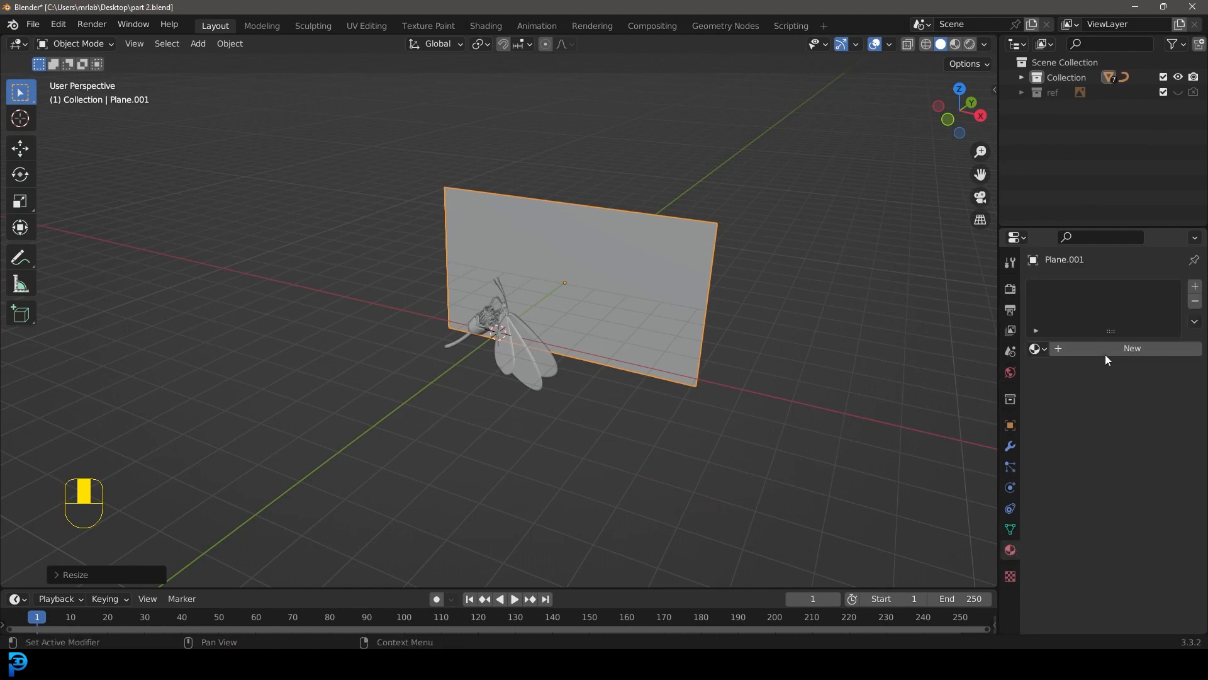
# - Create a material with the pexels-sameera-madusanka leaf photo as Image Texture Base Color and view it in Material Preview
pyautogui.click(1132, 347)
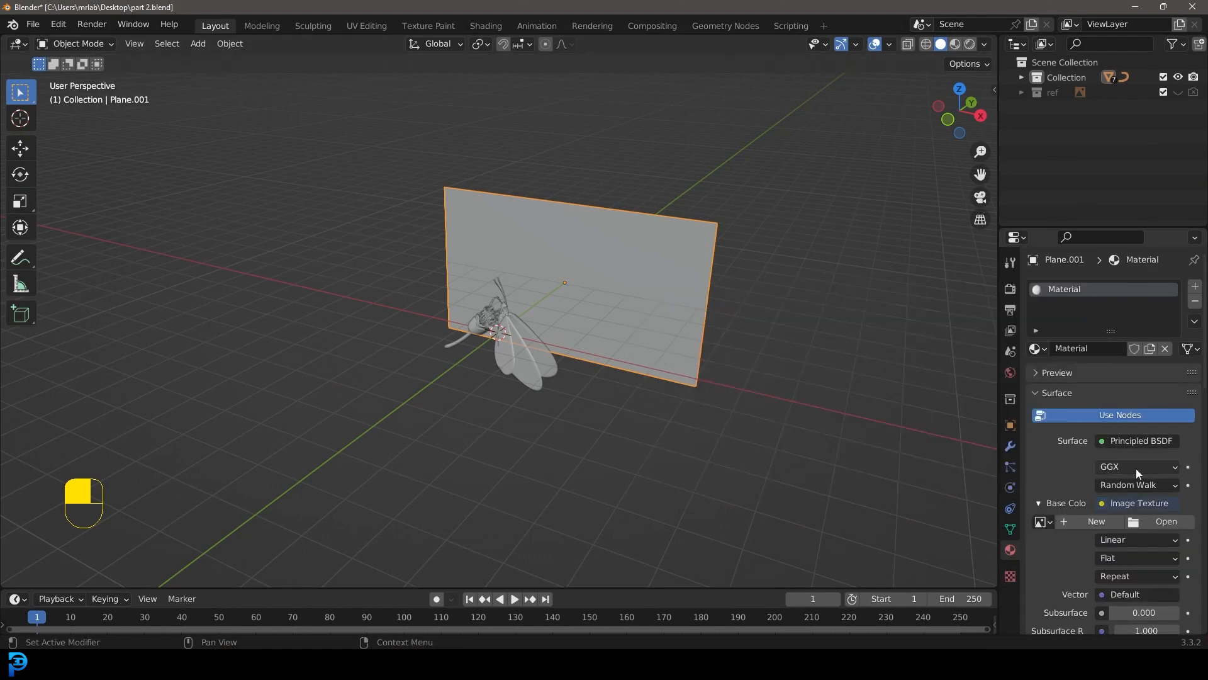
pyautogui.click(1166, 521)
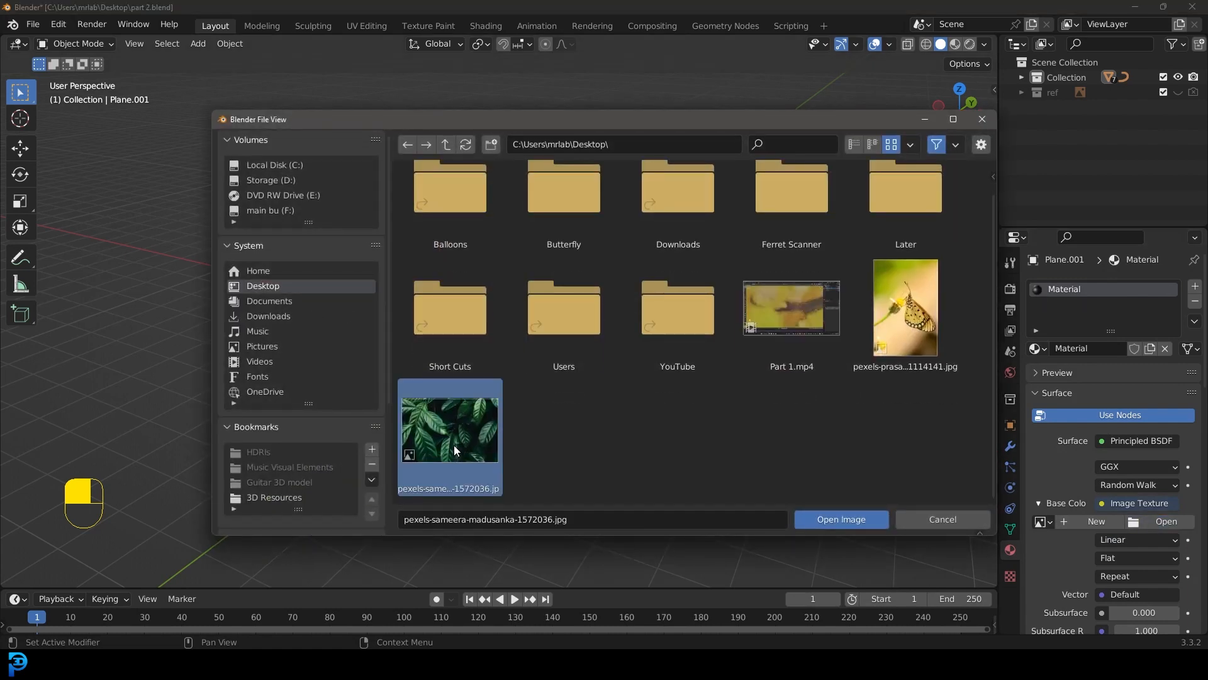
pyautogui.click(839, 518)
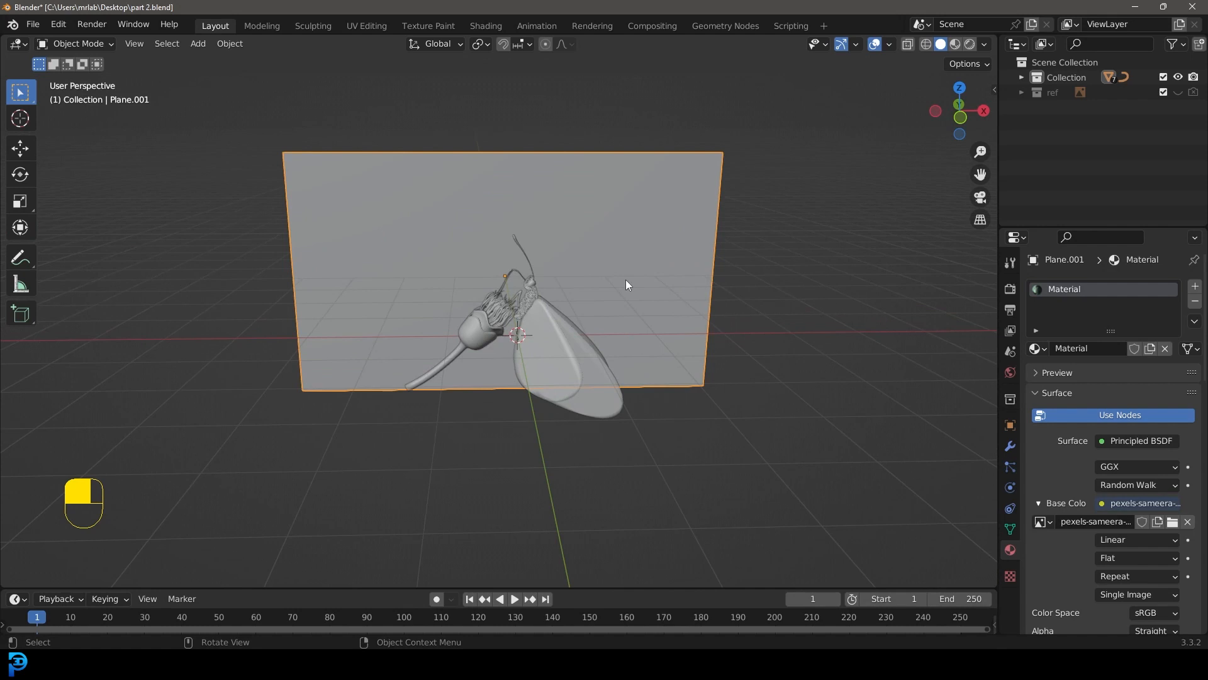
pyautogui.press('z')
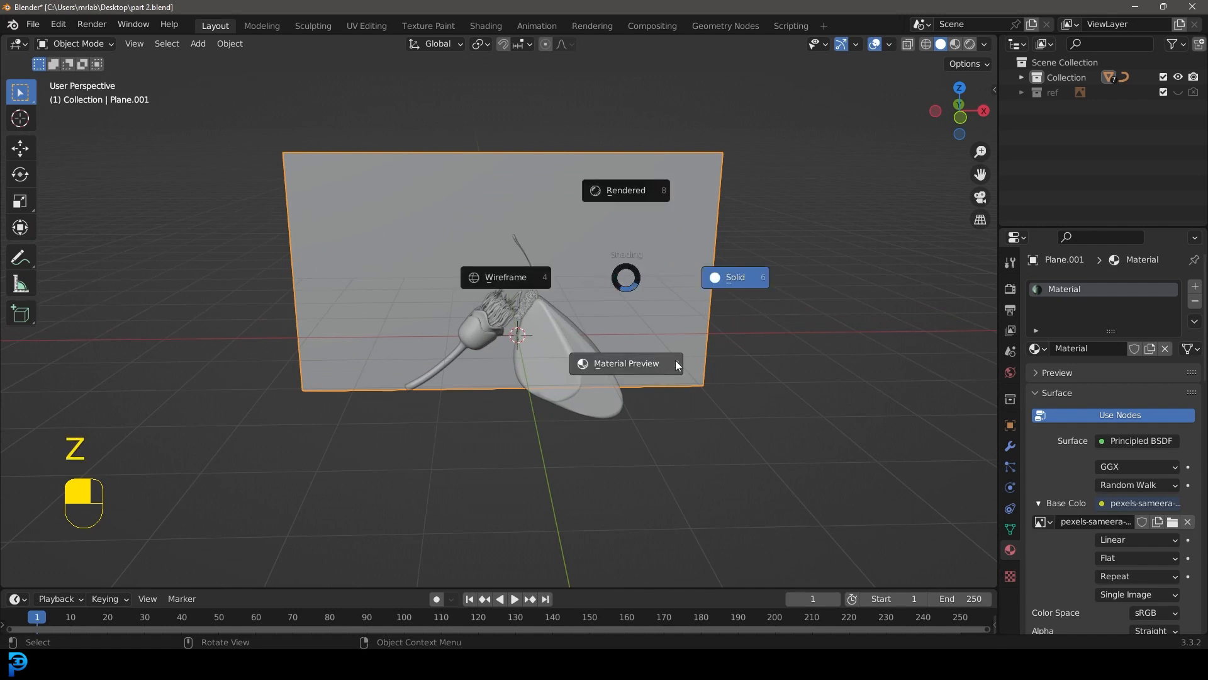
pyautogui.click(625, 362)
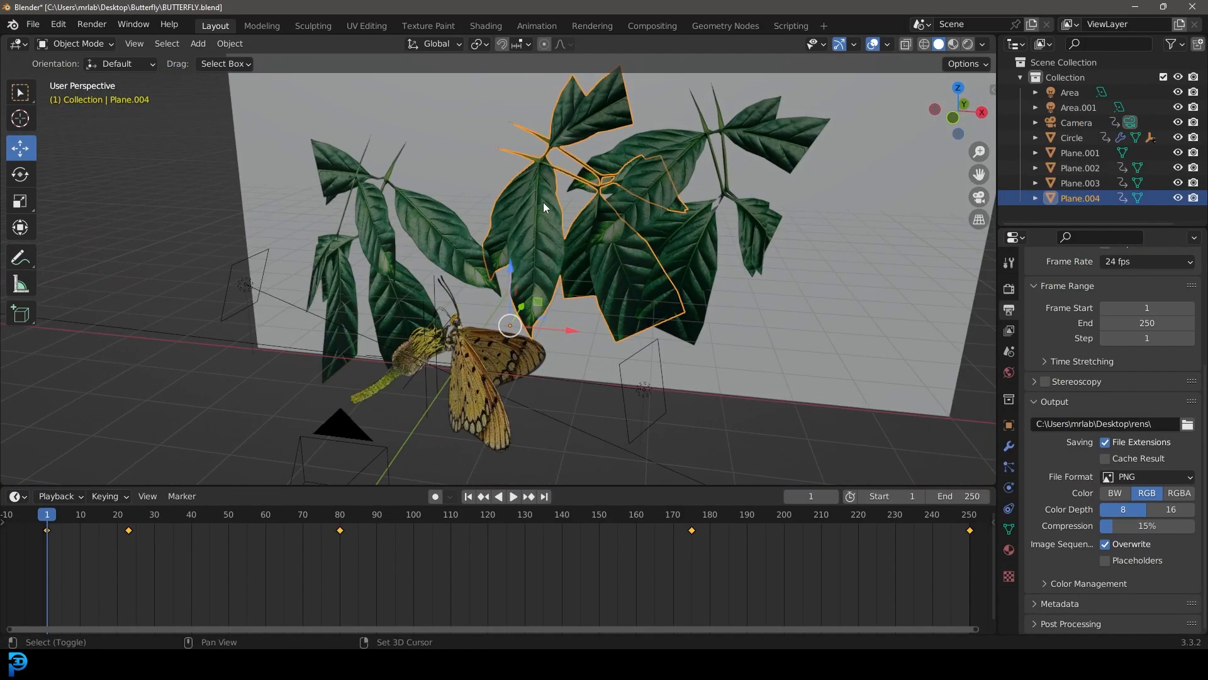
pyautogui.press('Tab')
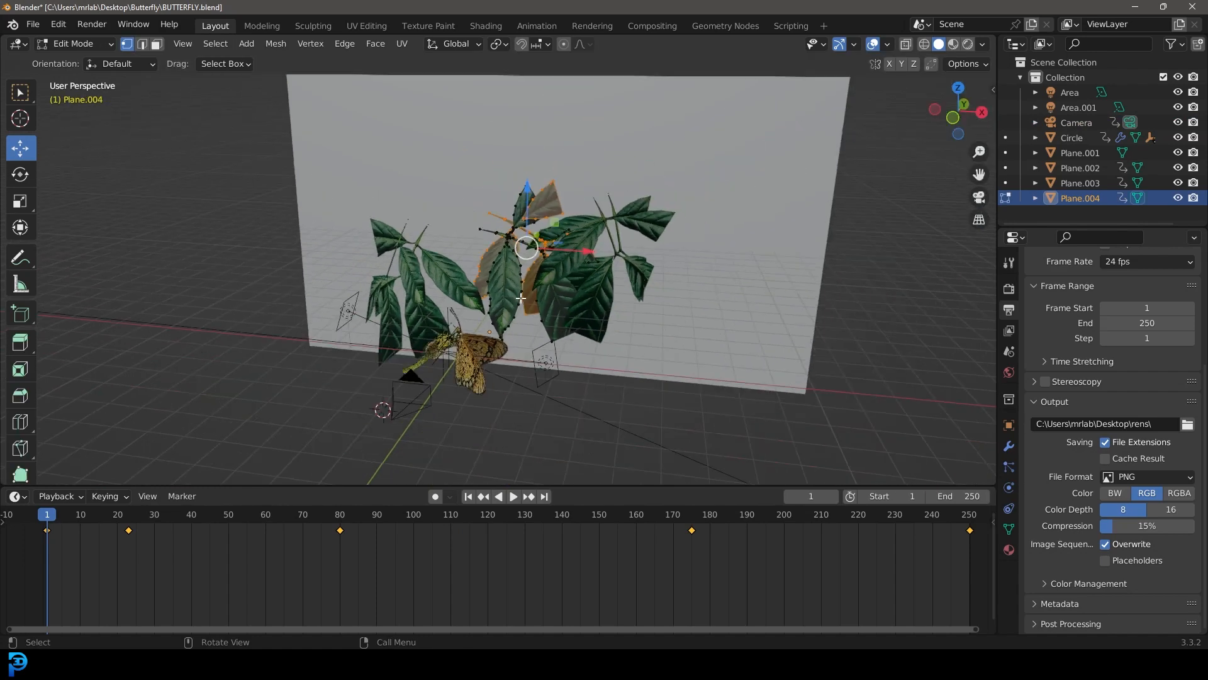
pyautogui.press('Tab')
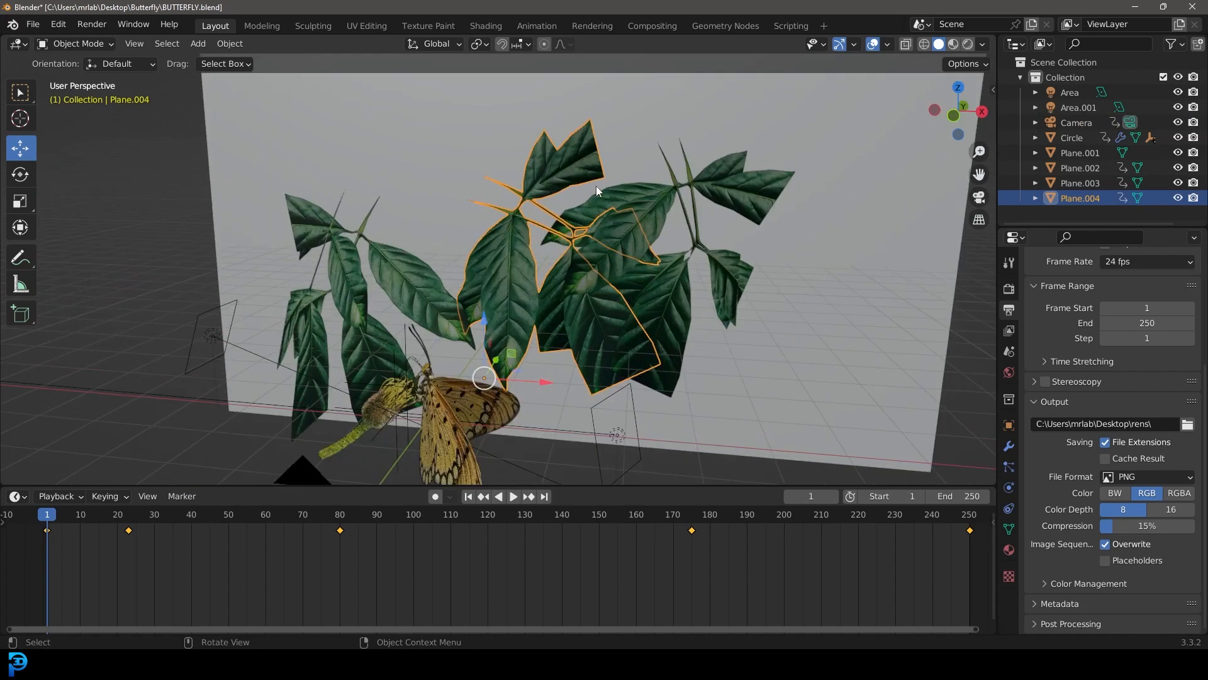
pyautogui.moveTo(557, 276)
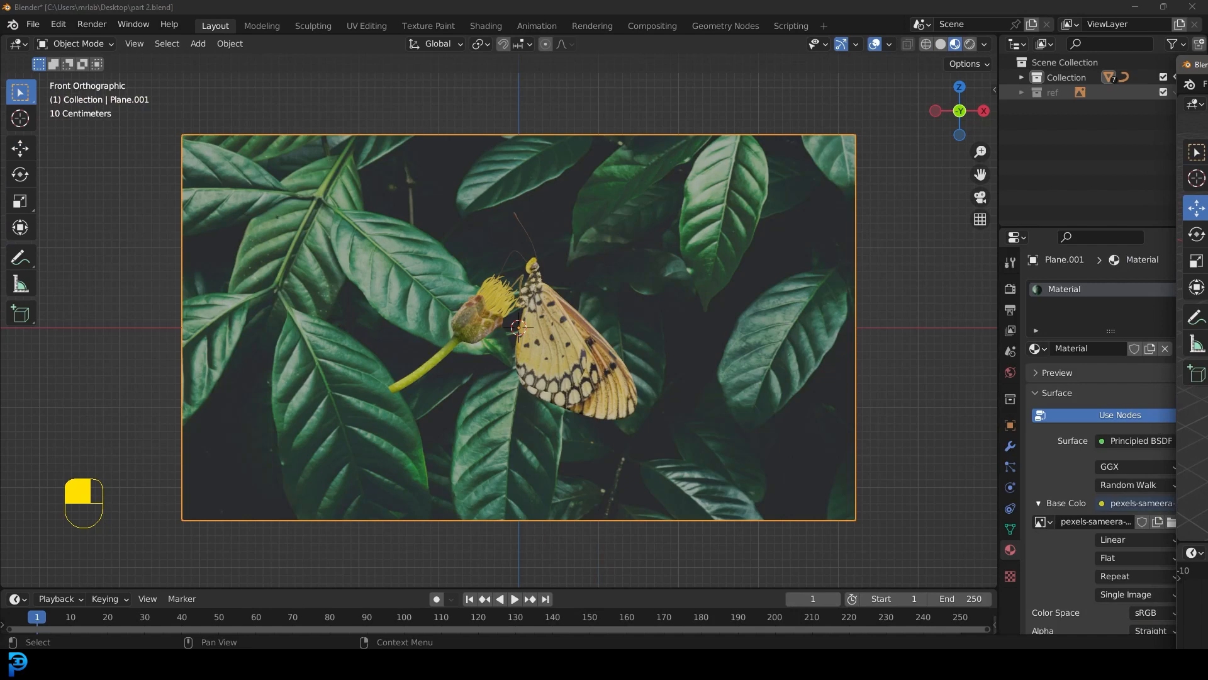
pyautogui.moveTo(516, 323); pyautogui.dragTo(701, 232)
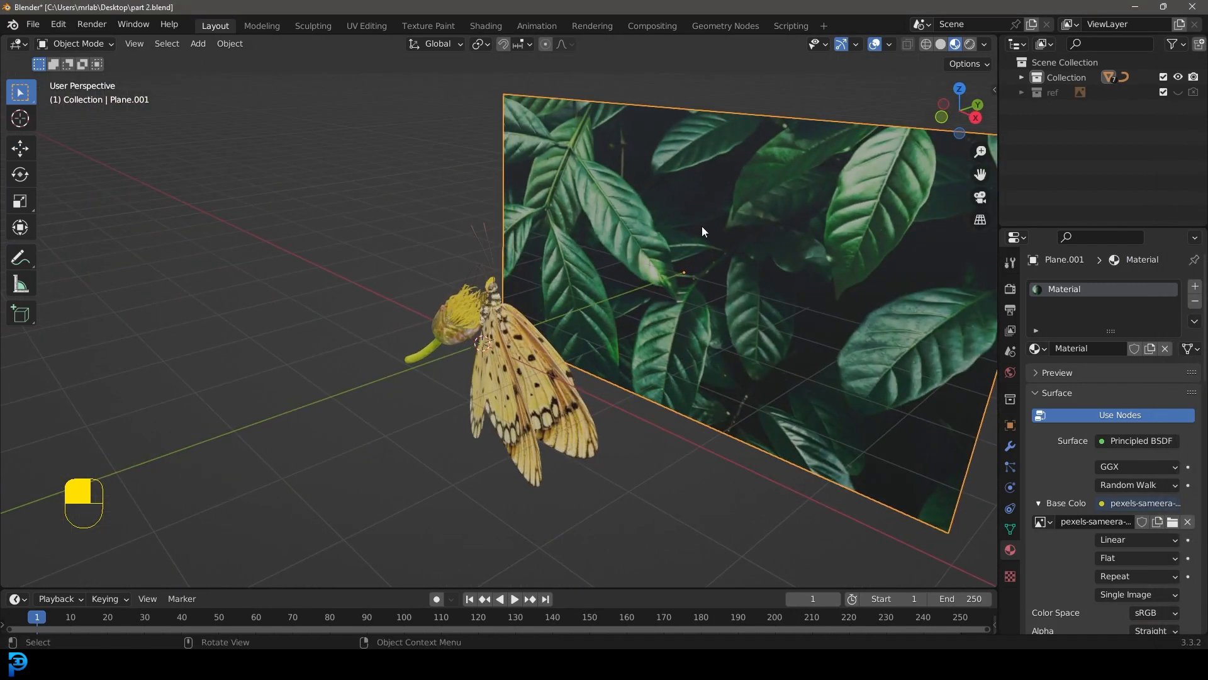
pyautogui.press('KP_1')
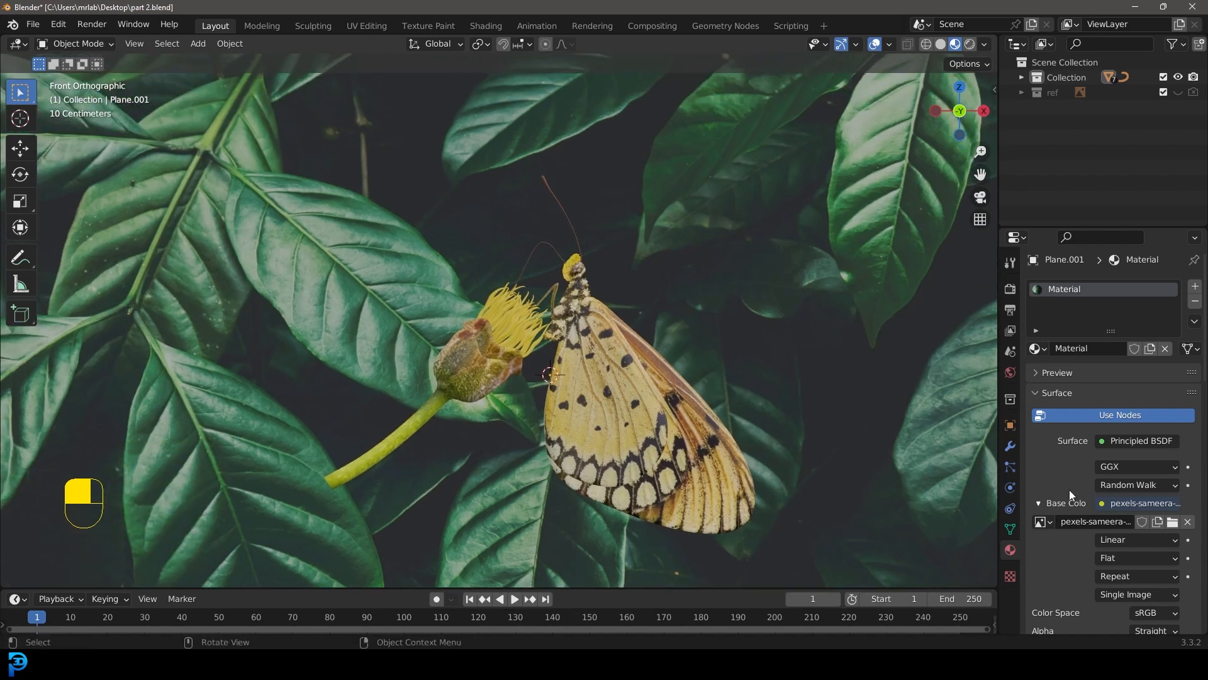
pyautogui.moveTo(254, 136)
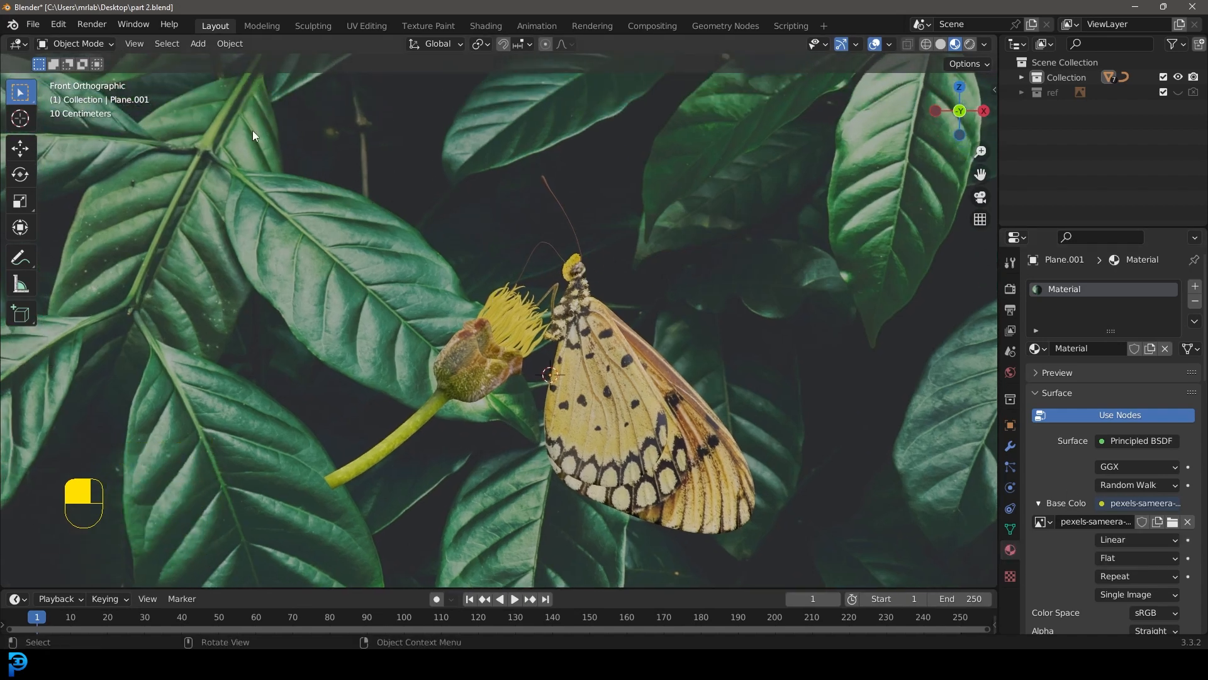
pyautogui.moveTo(269, 177)
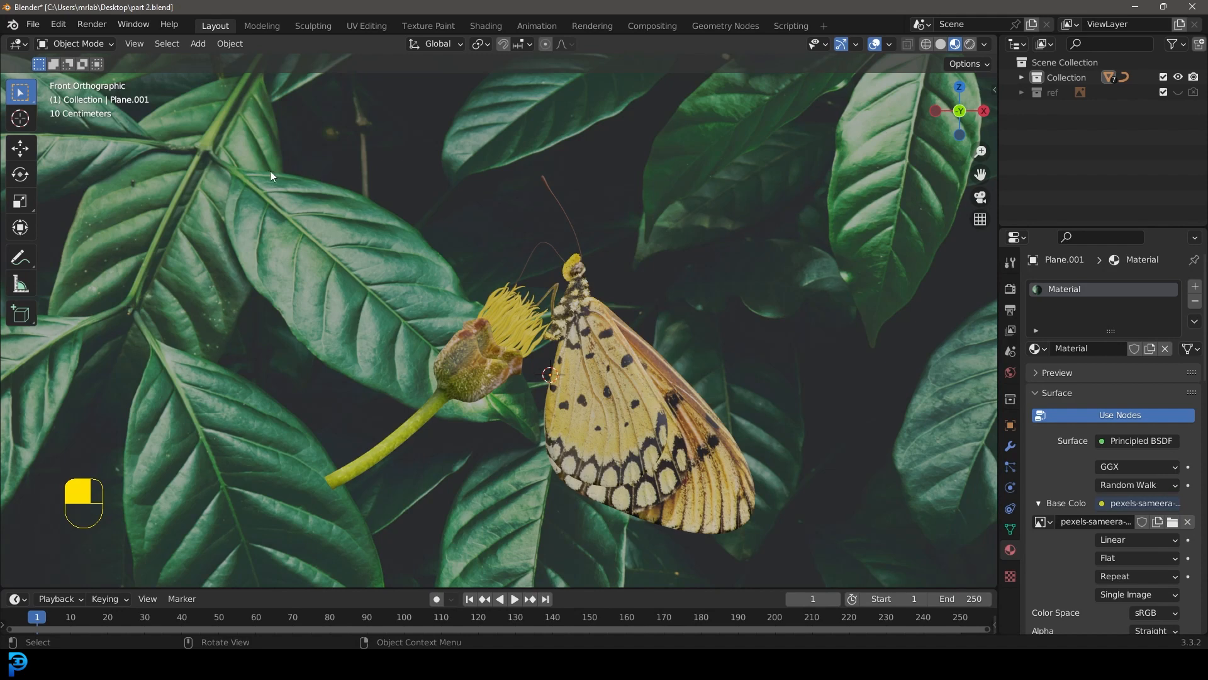
pyautogui.moveTo(282, 308)
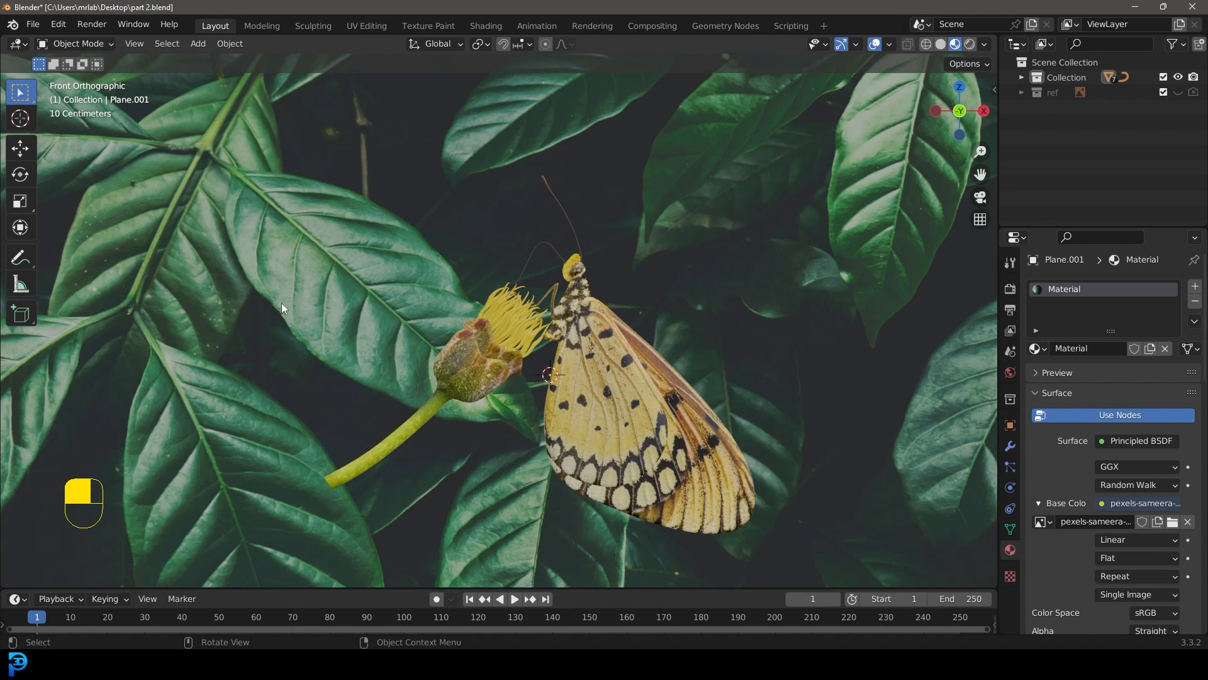
pyautogui.moveTo(577, 312)
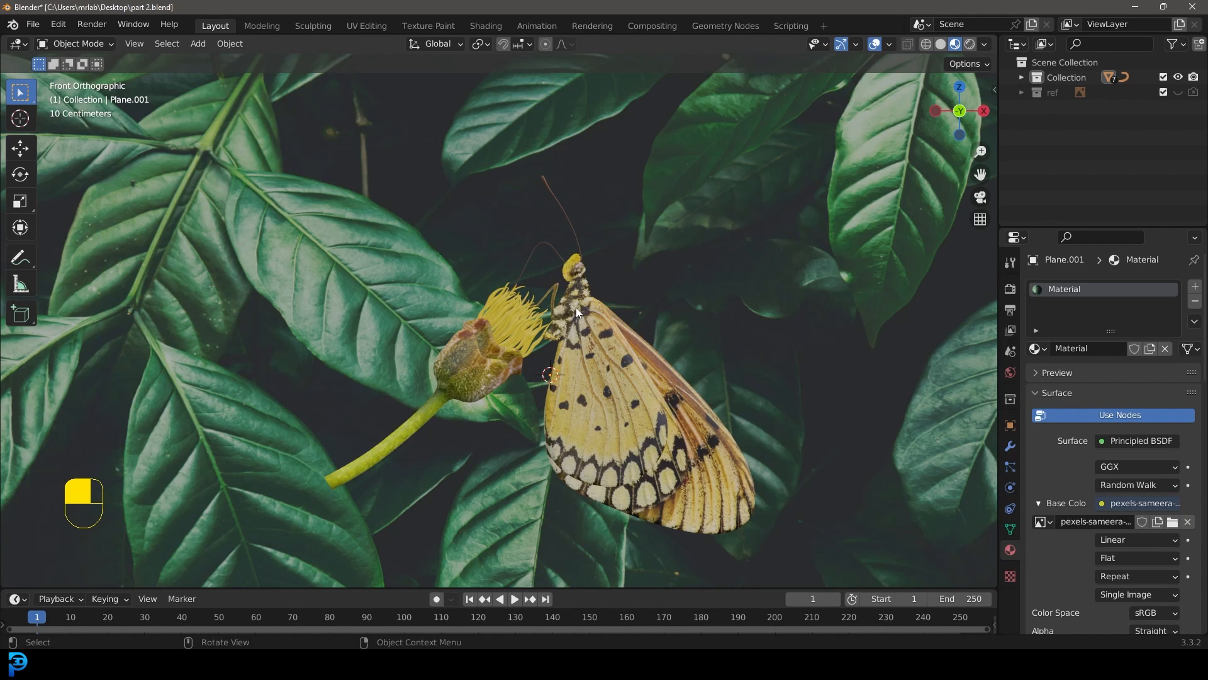